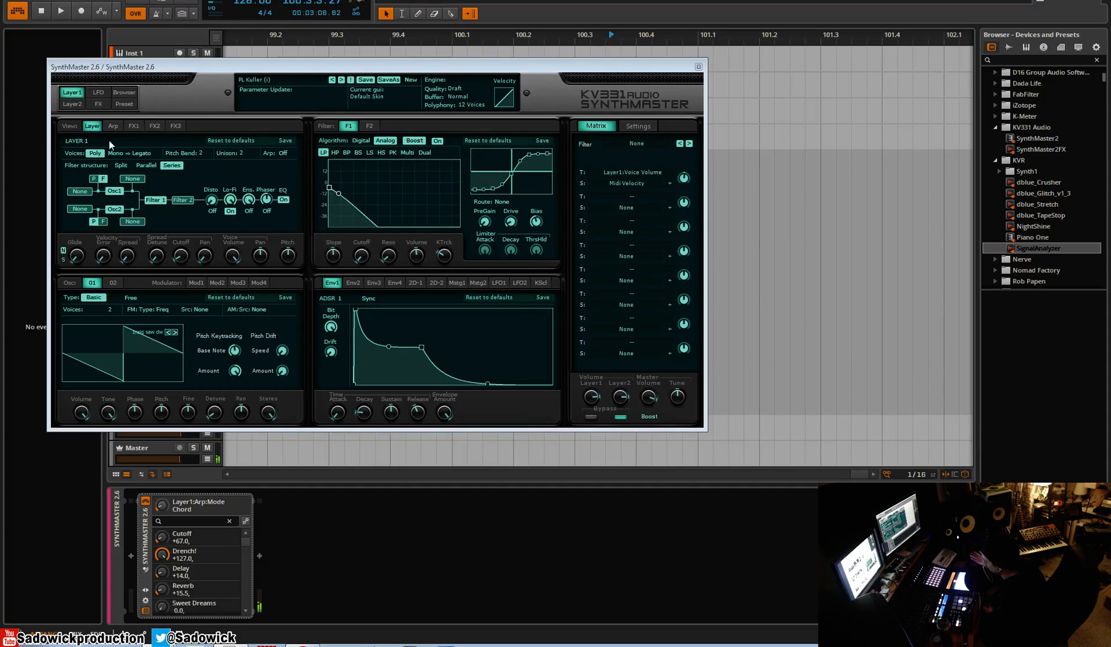
pyautogui.moveTo(479, 152)
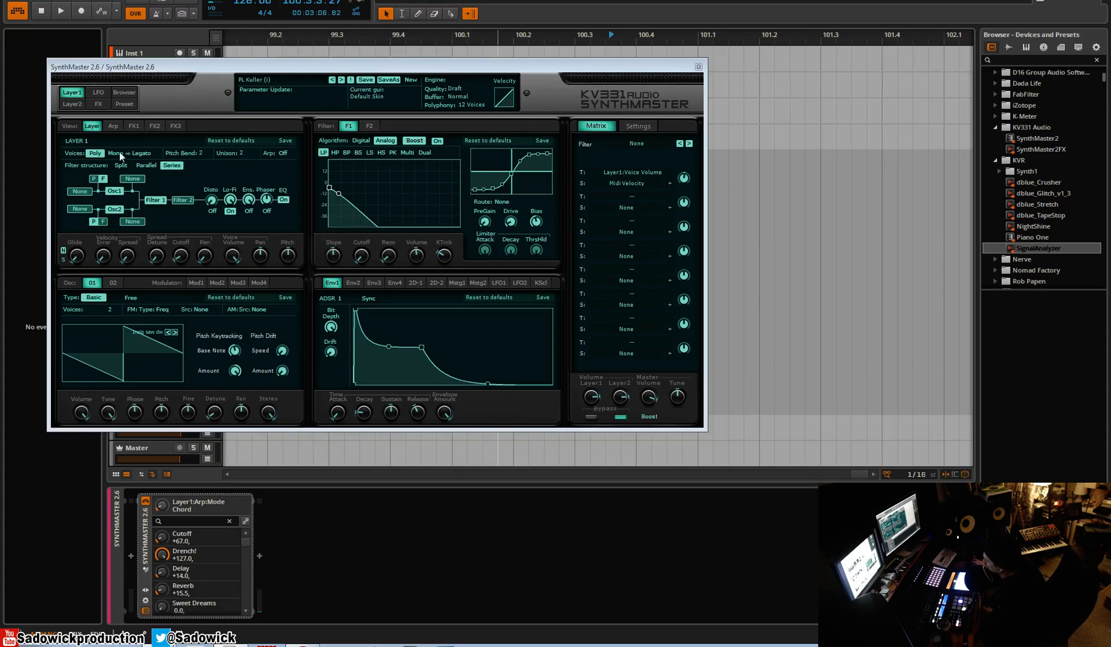
# Show Layer 1's arpeggiator settings and switch the arpeggiator on
pyautogui.click(113, 126)
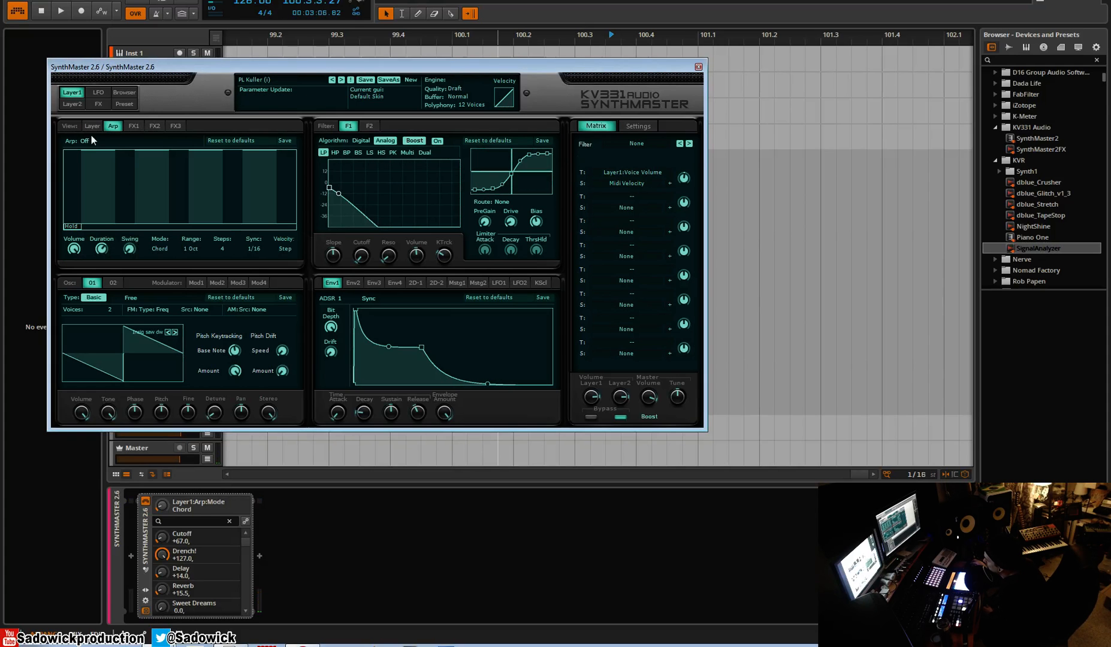
pyautogui.click(84, 140)
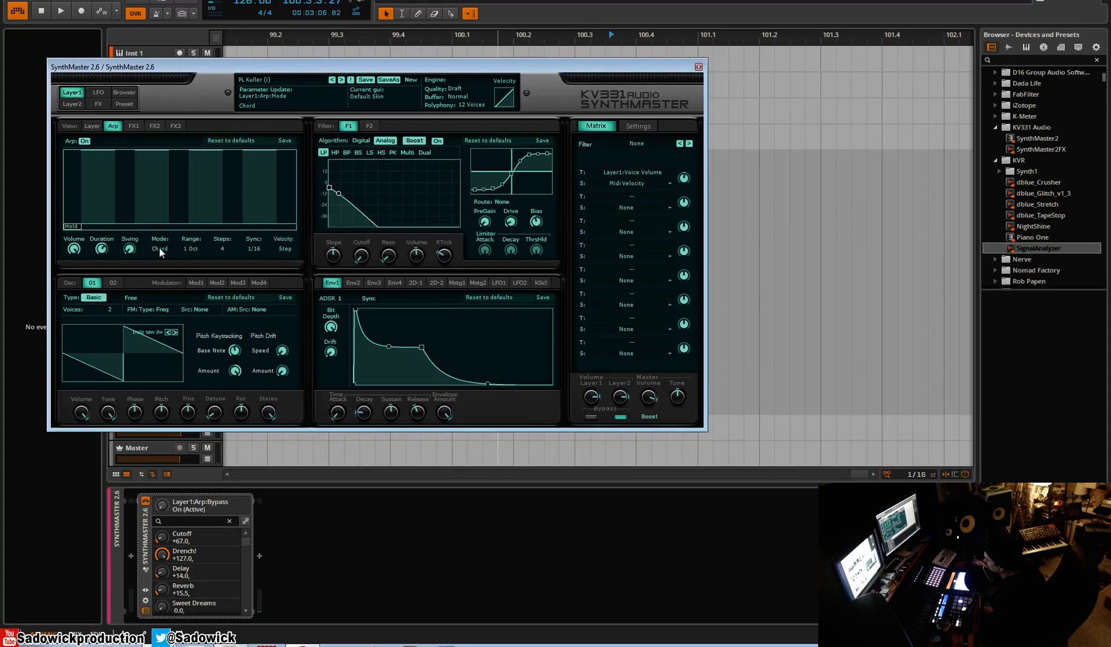
pyautogui.moveTo(163, 254)
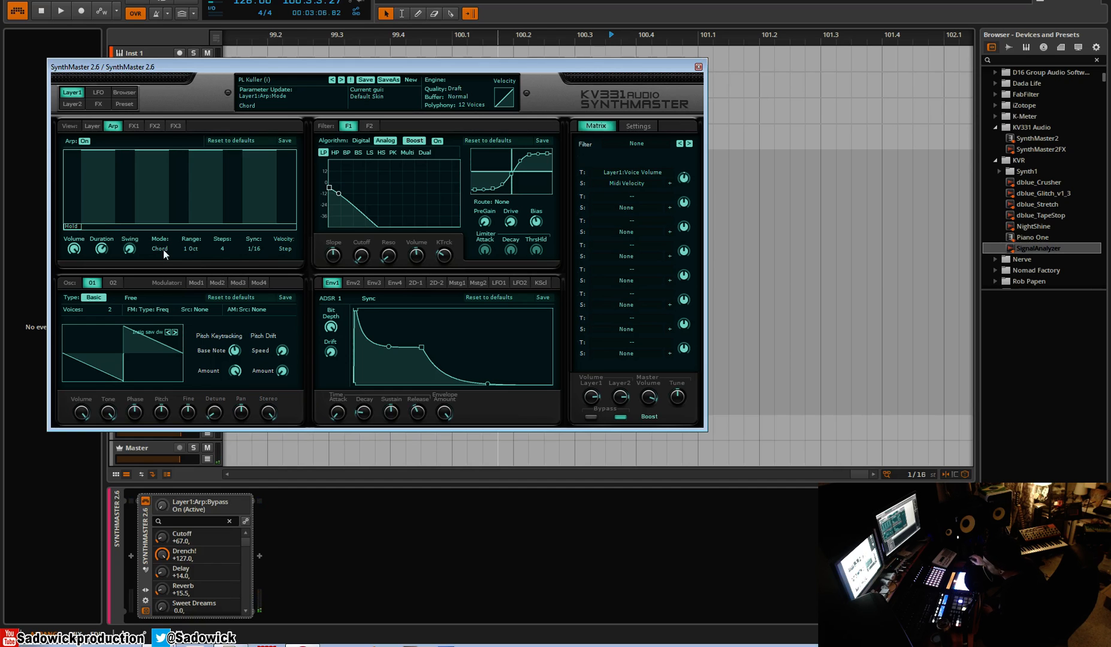
pyautogui.click(158, 248)
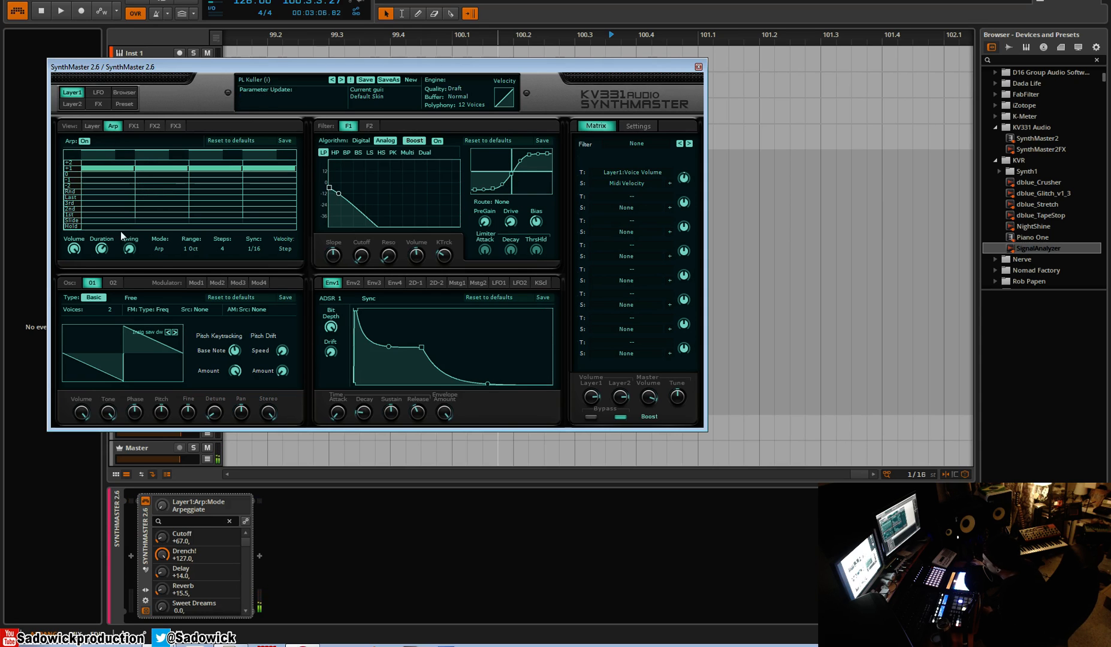
pyautogui.click(158, 248)
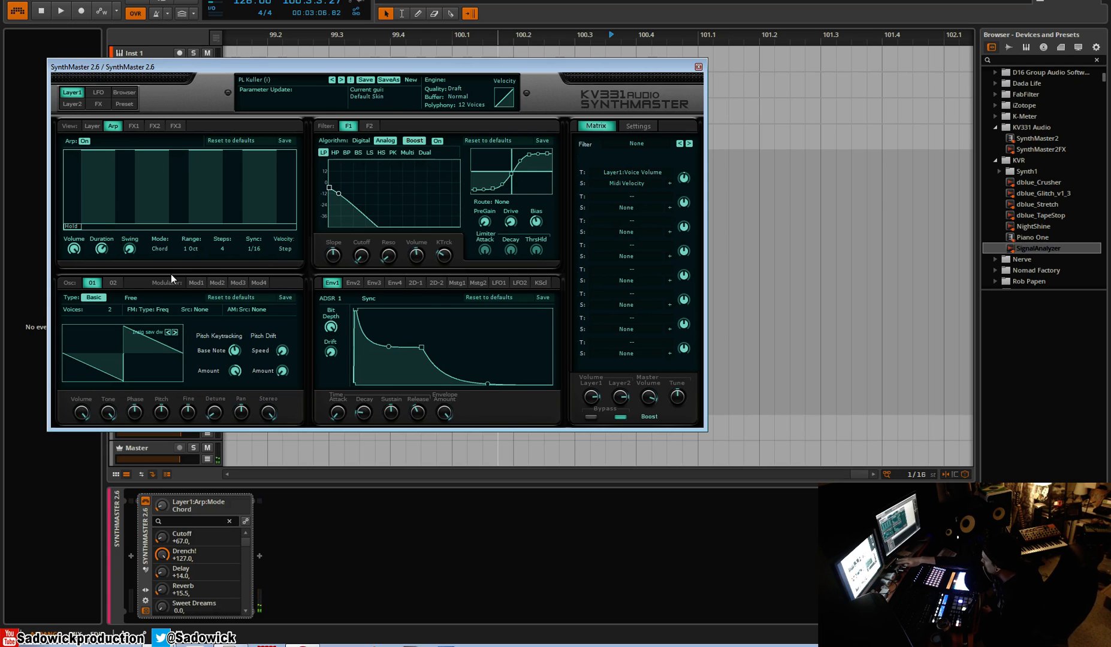
# Set the arpeggiator mode to Up from the mode list
pyautogui.click(160, 248)
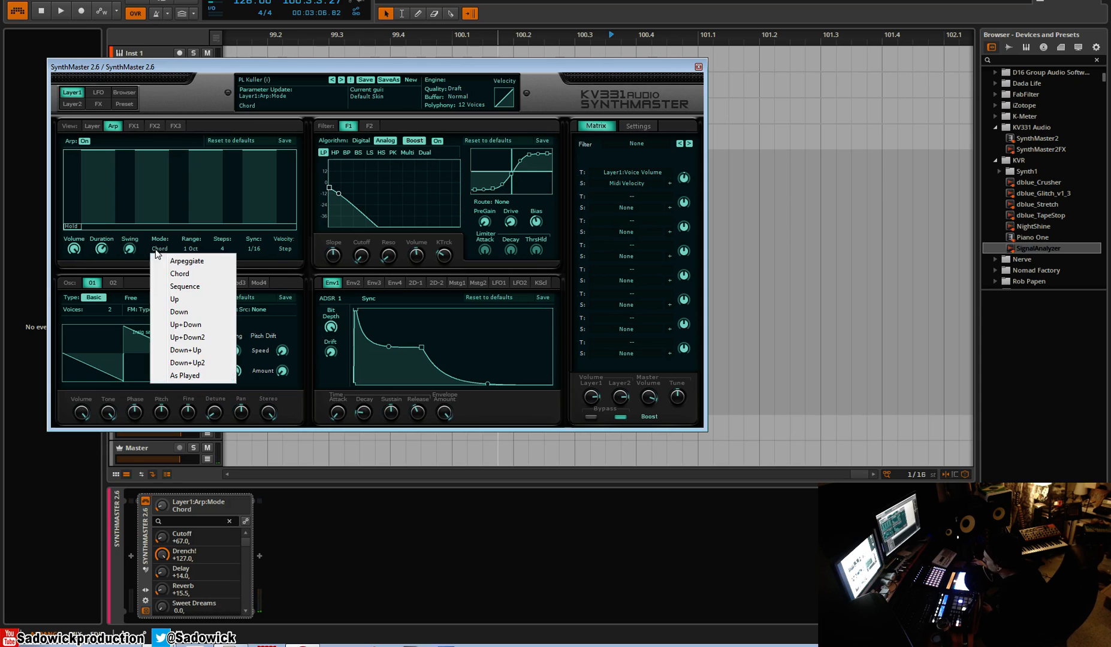
pyautogui.moveTo(189, 301)
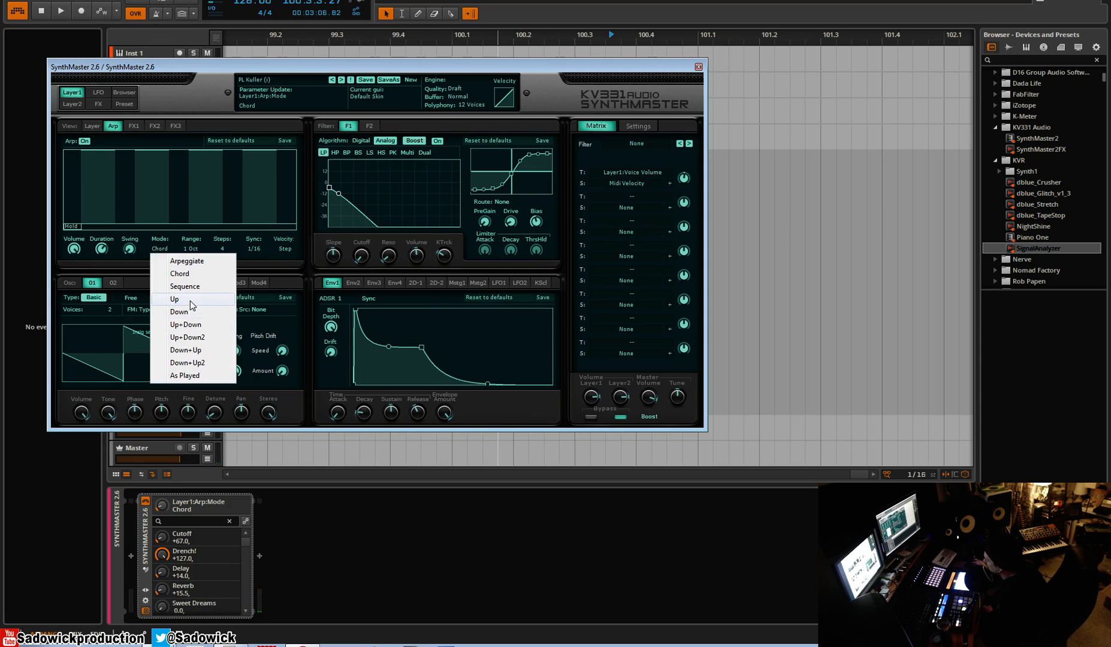
pyautogui.moveTo(200, 338)
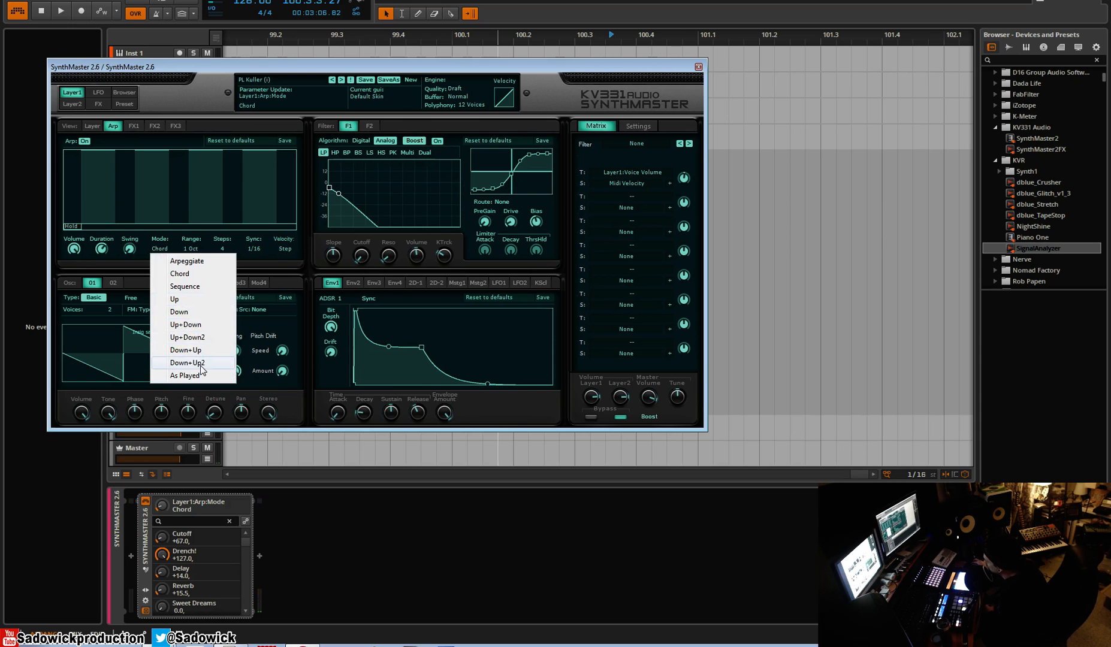
pyautogui.moveTo(204, 372)
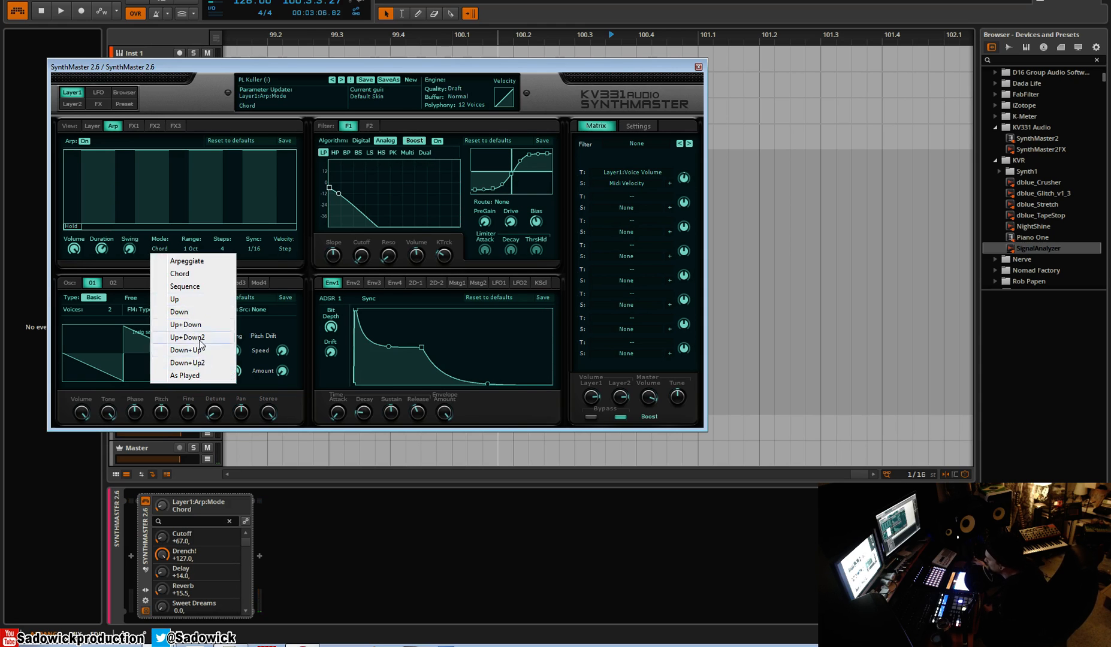
pyautogui.click(173, 298)
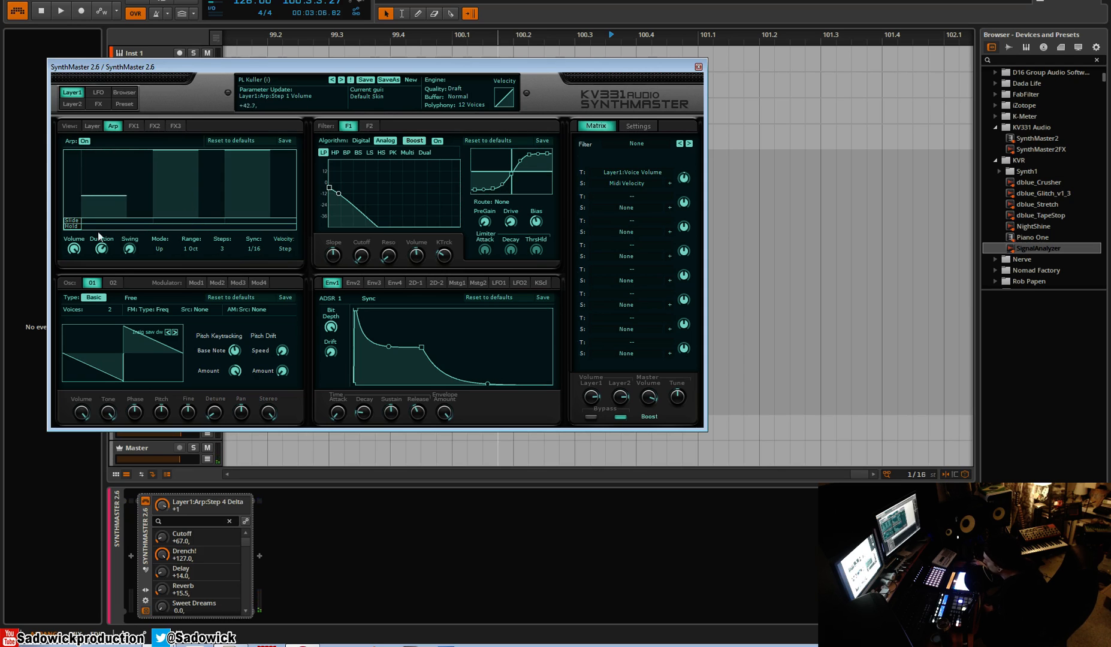
# Switch to Arpeggiate mode and set the notes for steps 2 and 3
pyautogui.moveTo(103, 207); pyautogui.dragTo(103, 171)
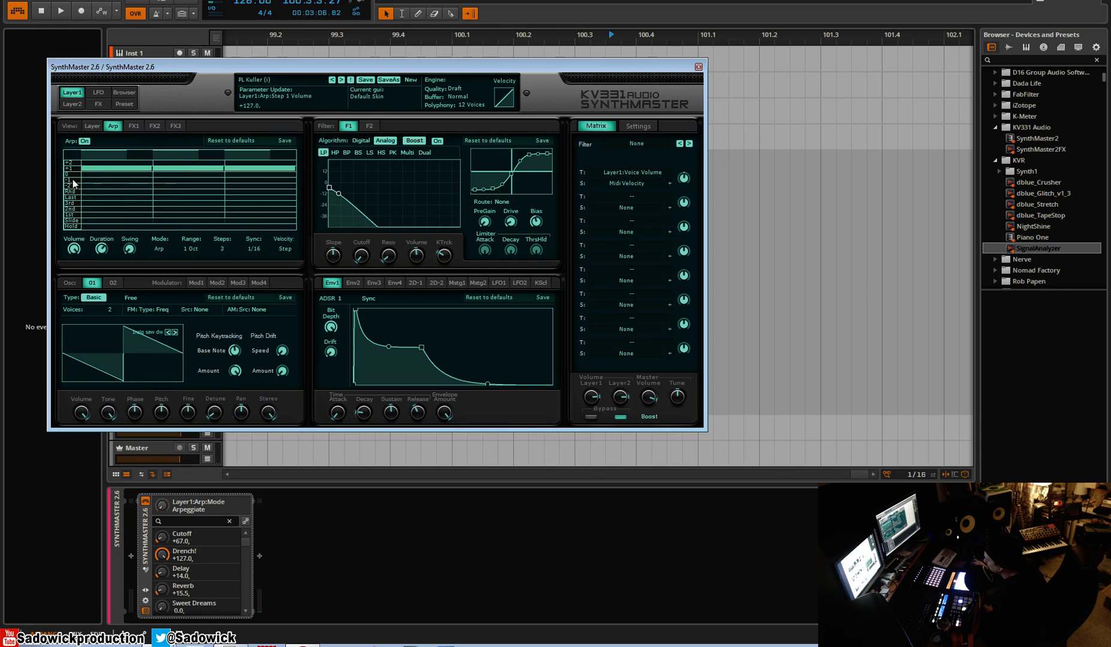
pyautogui.click(189, 249)
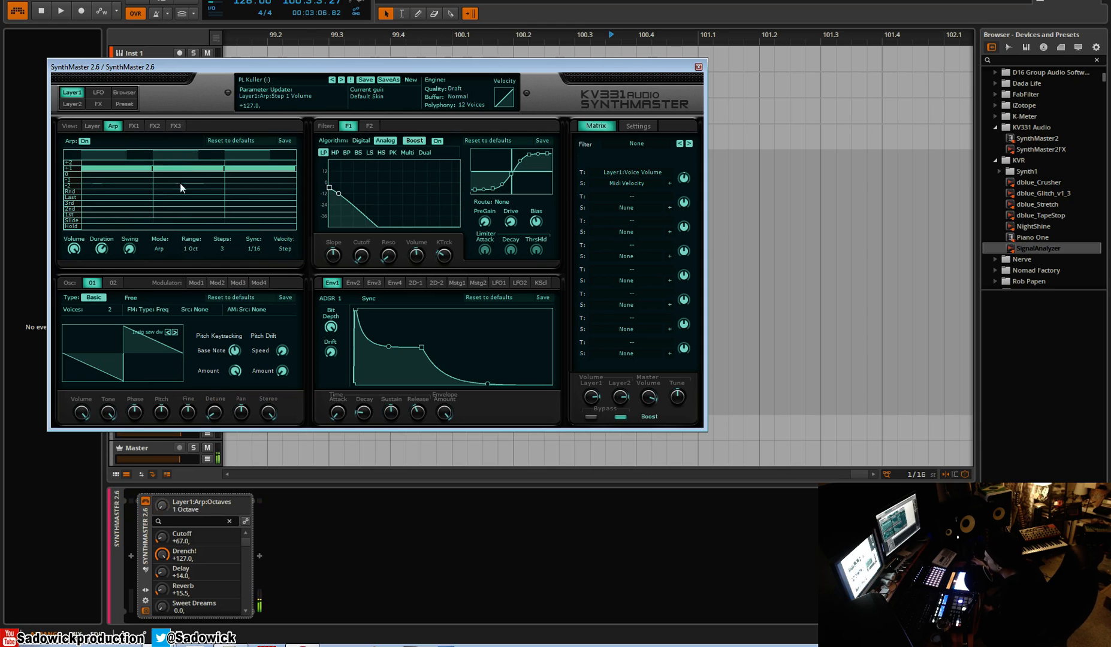
pyautogui.click(218, 168)
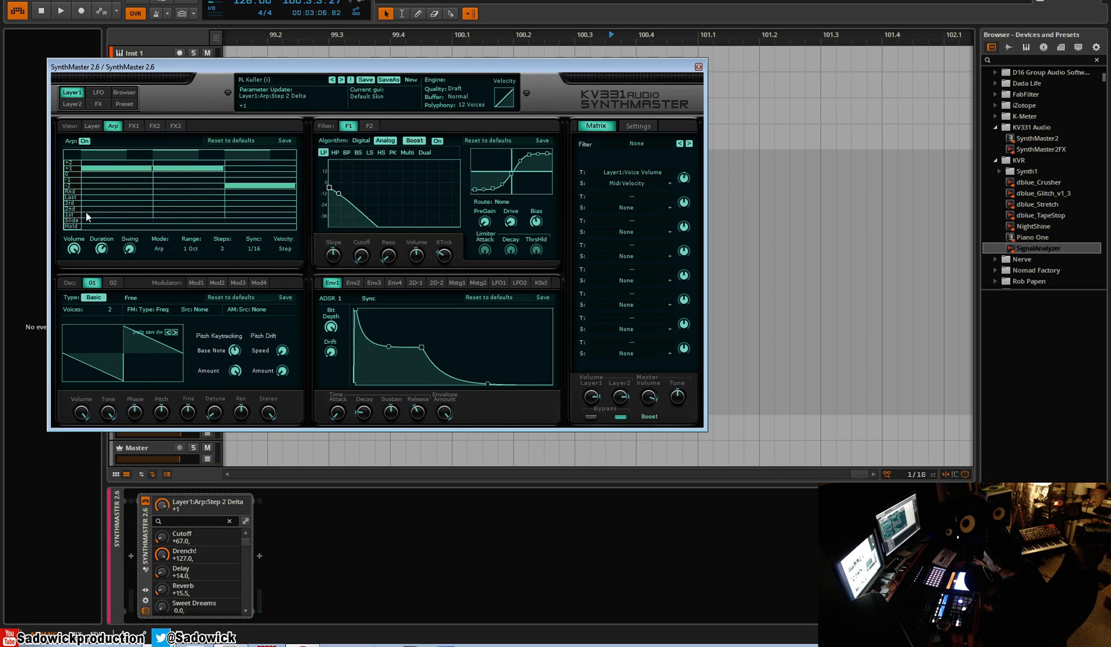
pyautogui.moveTo(177, 221)
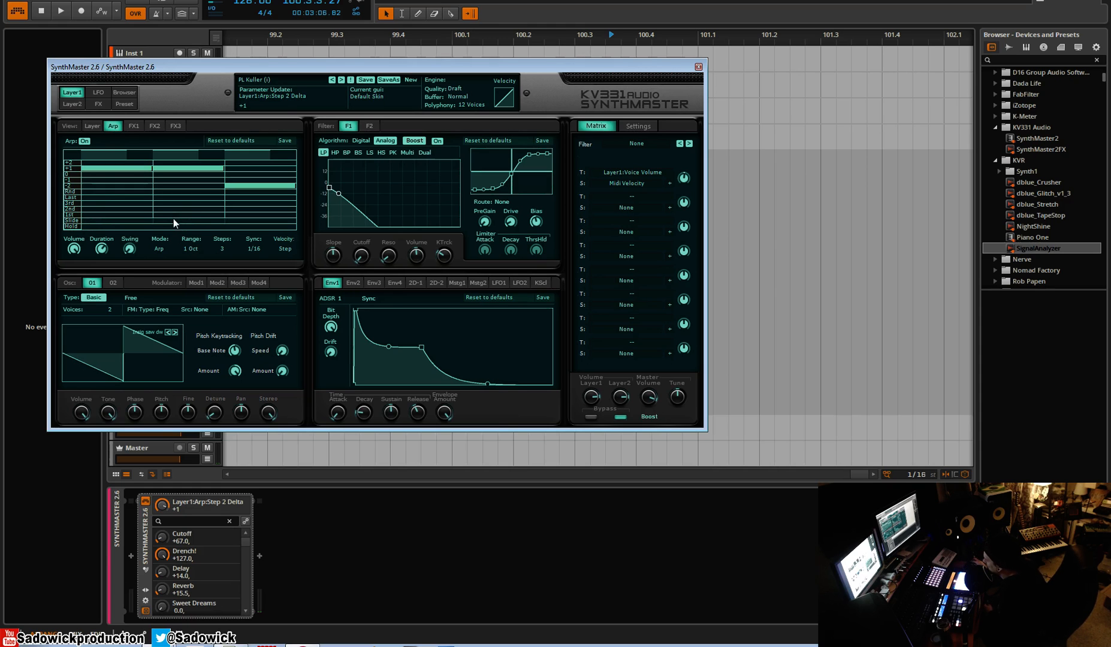
pyautogui.moveTo(163, 233)
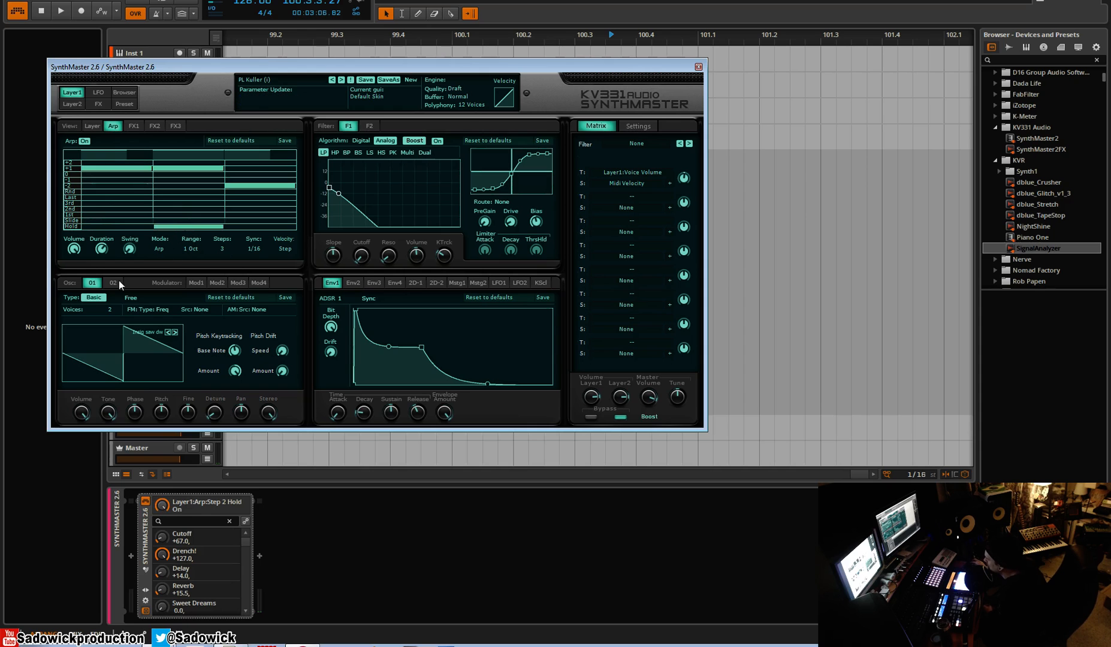
# Lengthen note duration, add a fourth step and hold step 3's note
pyautogui.moveTo(101, 250); pyautogui.dragTo(101, 241)
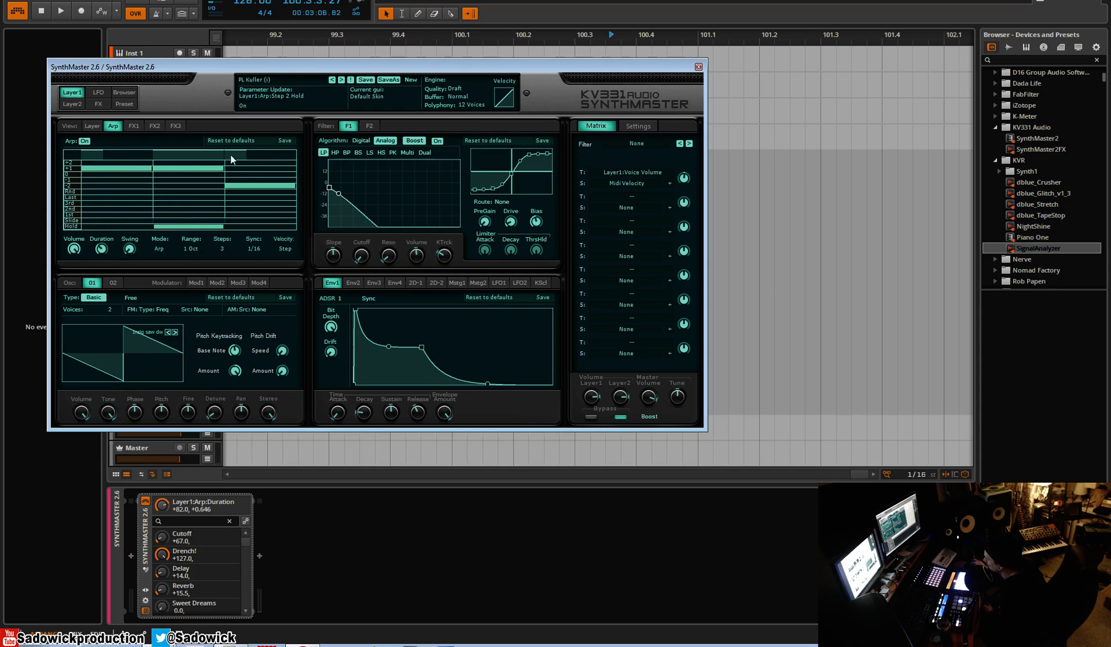
pyautogui.click(139, 191)
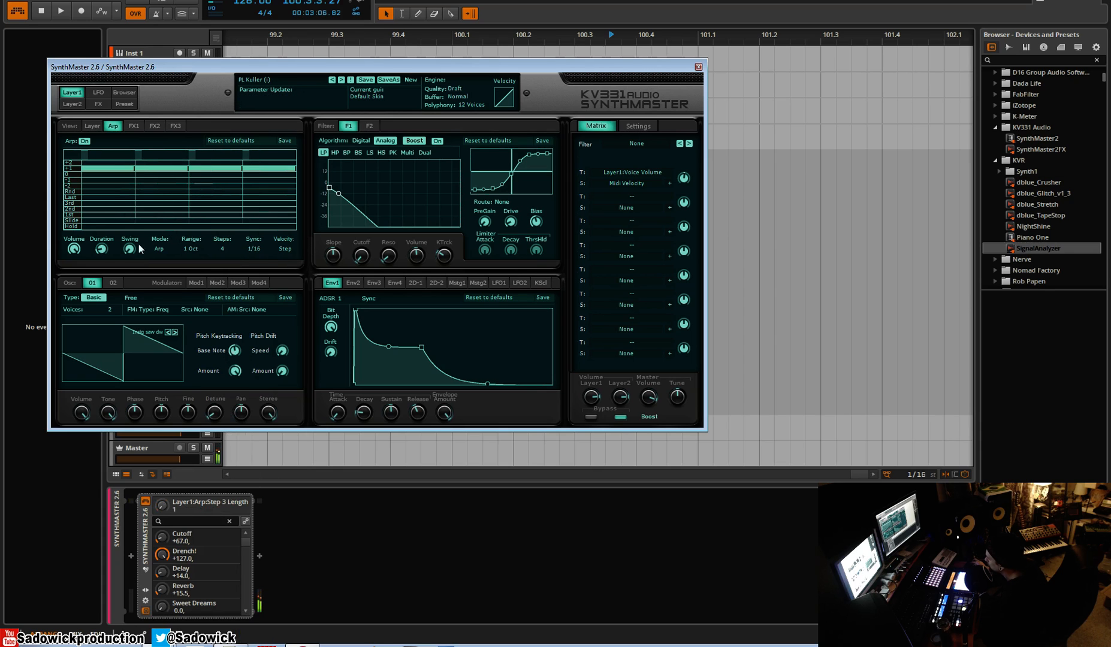
pyautogui.moveTo(121, 258)
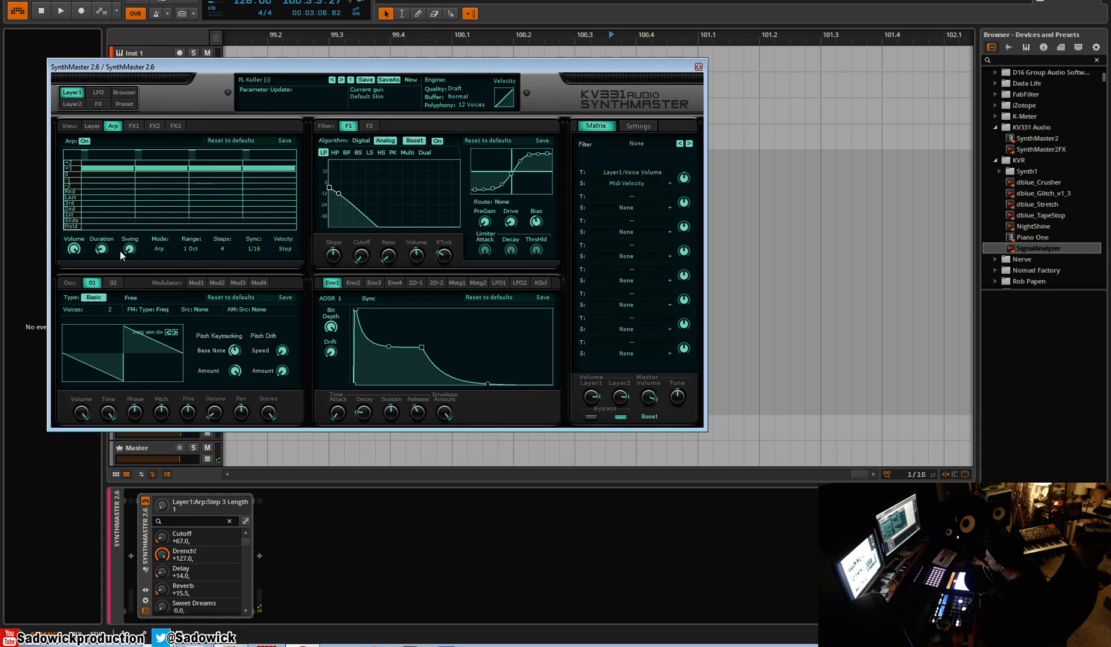
pyautogui.click(216, 227)
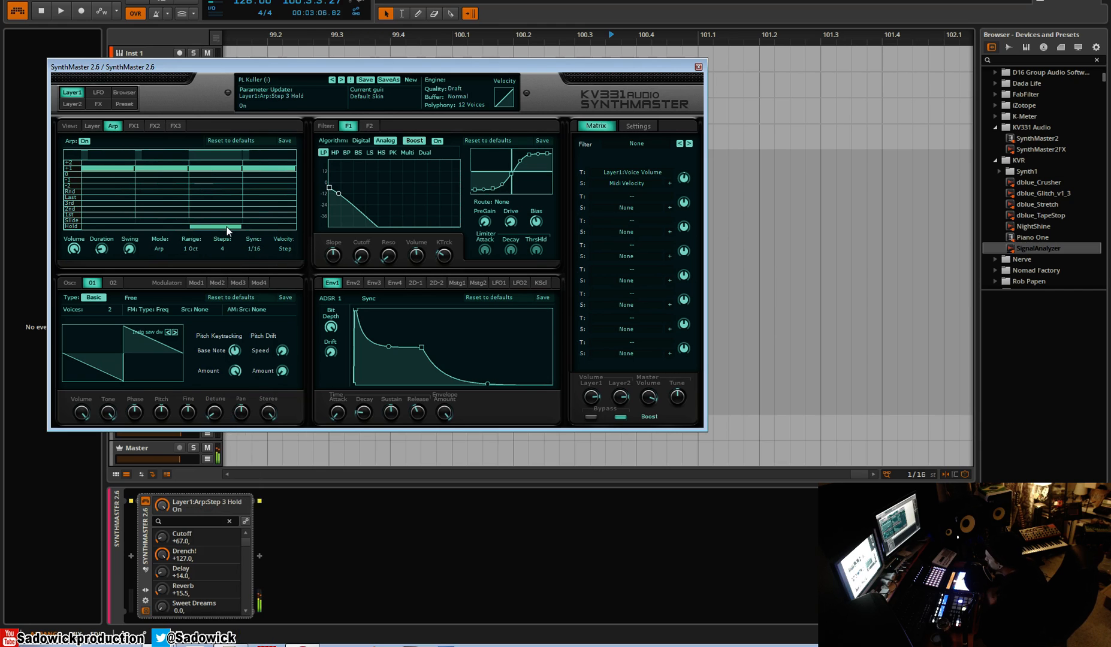
pyautogui.moveTo(155, 156)
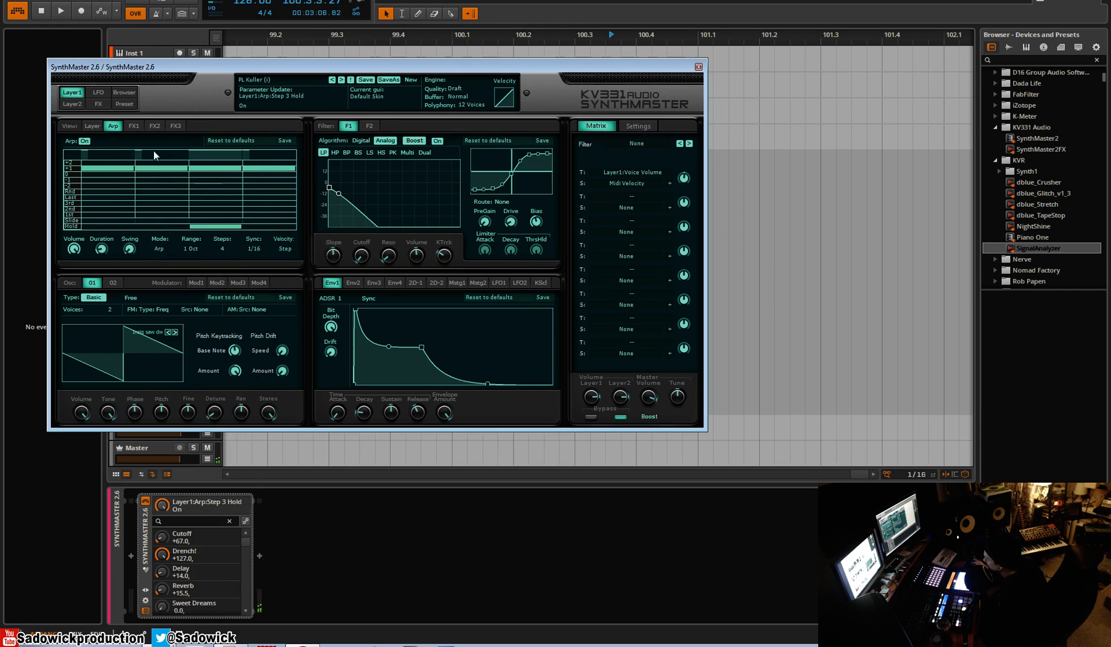
pyautogui.moveTo(185, 225)
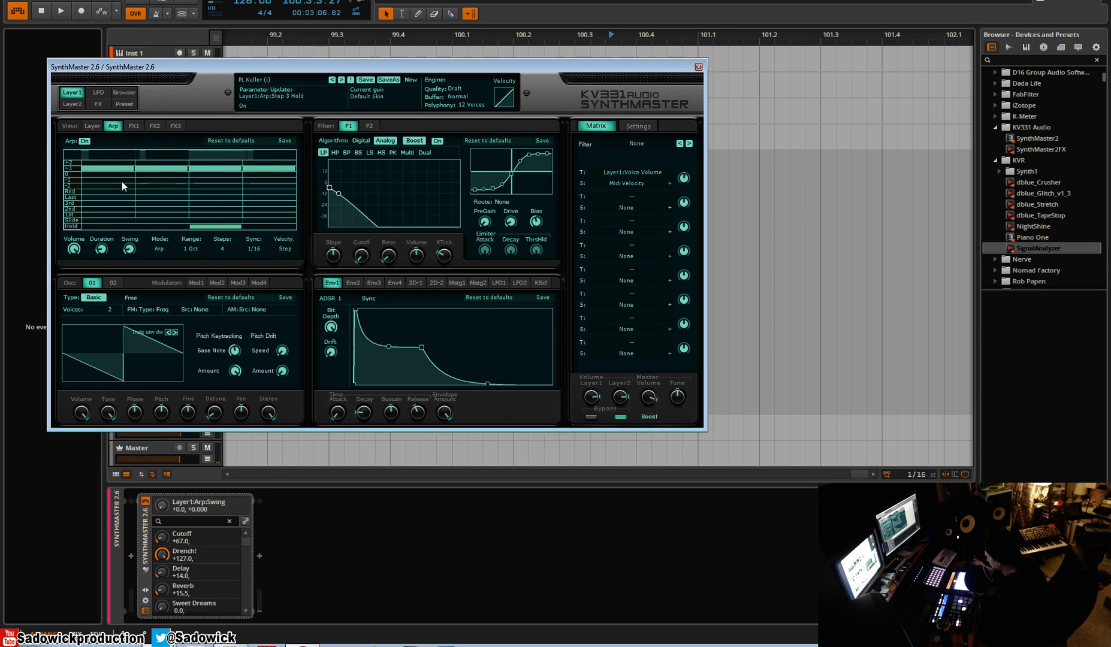
pyautogui.moveTo(157, 228)
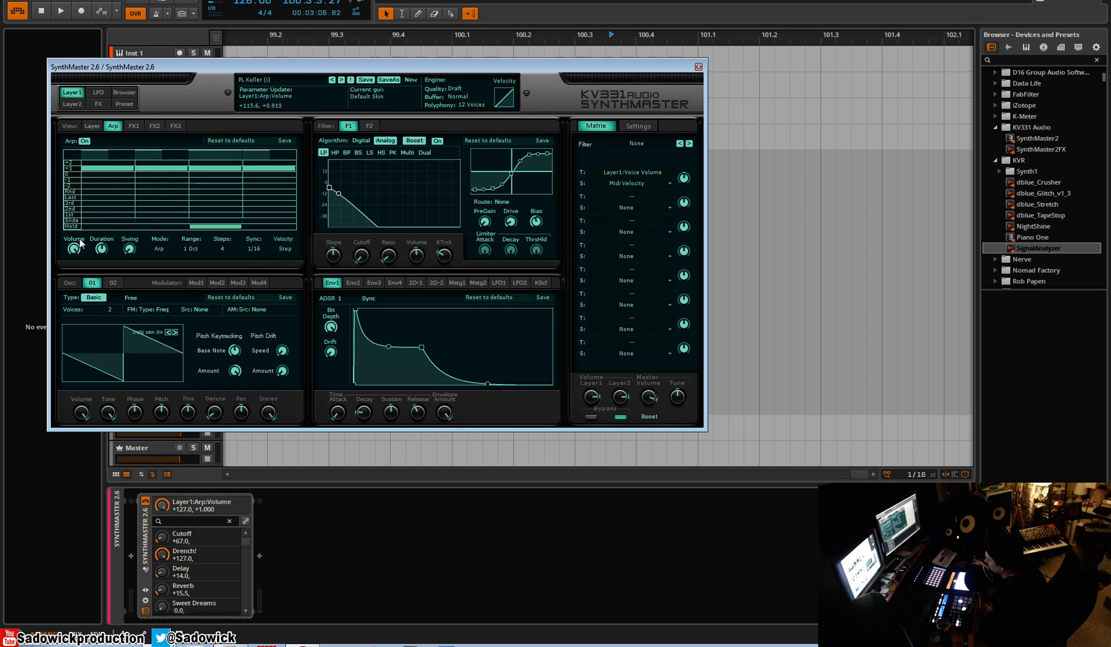
pyautogui.moveTo(159, 241)
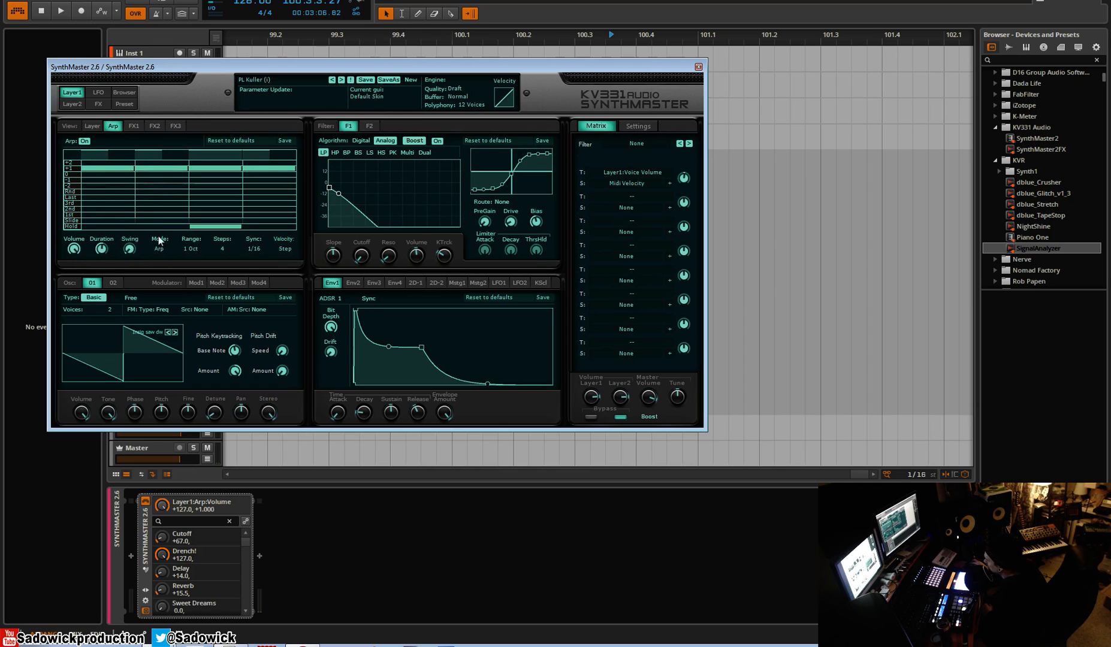
# Toggle Chord then Arpeggiate mode, try a 4-octave range and return to 1 octave
pyautogui.click(159, 248)
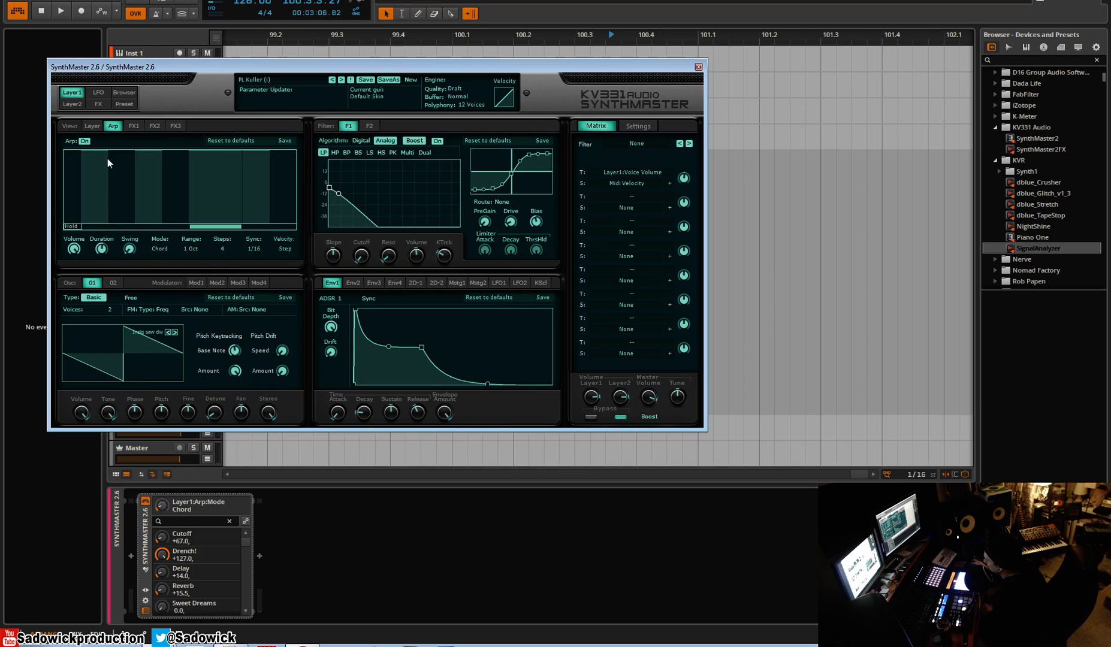
pyautogui.click(159, 248)
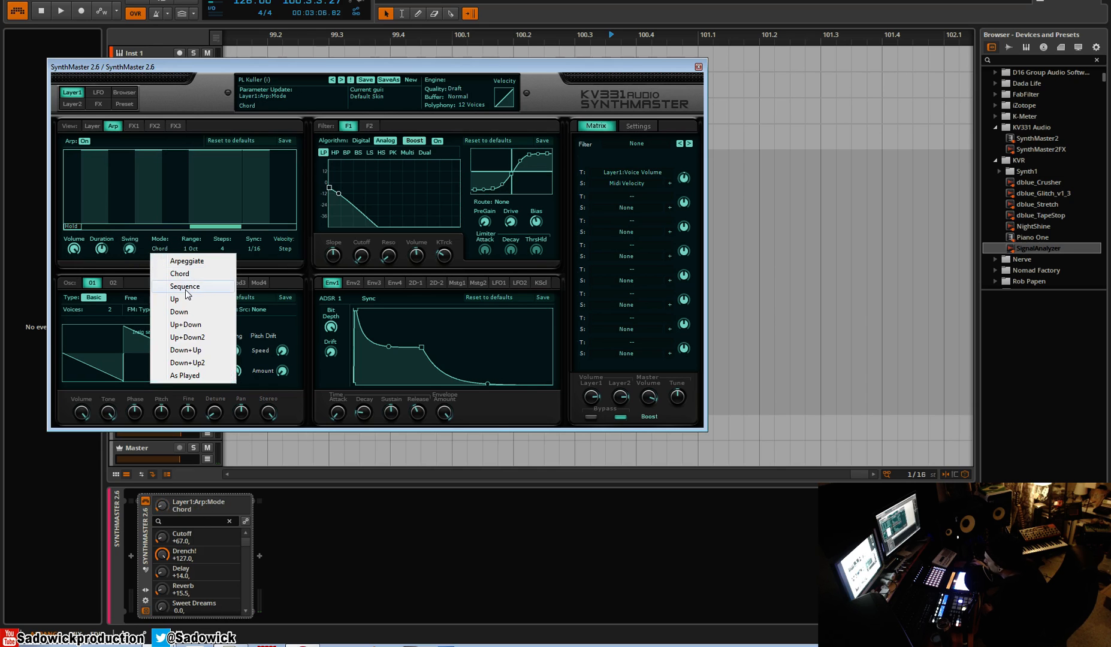
pyautogui.moveTo(186, 261)
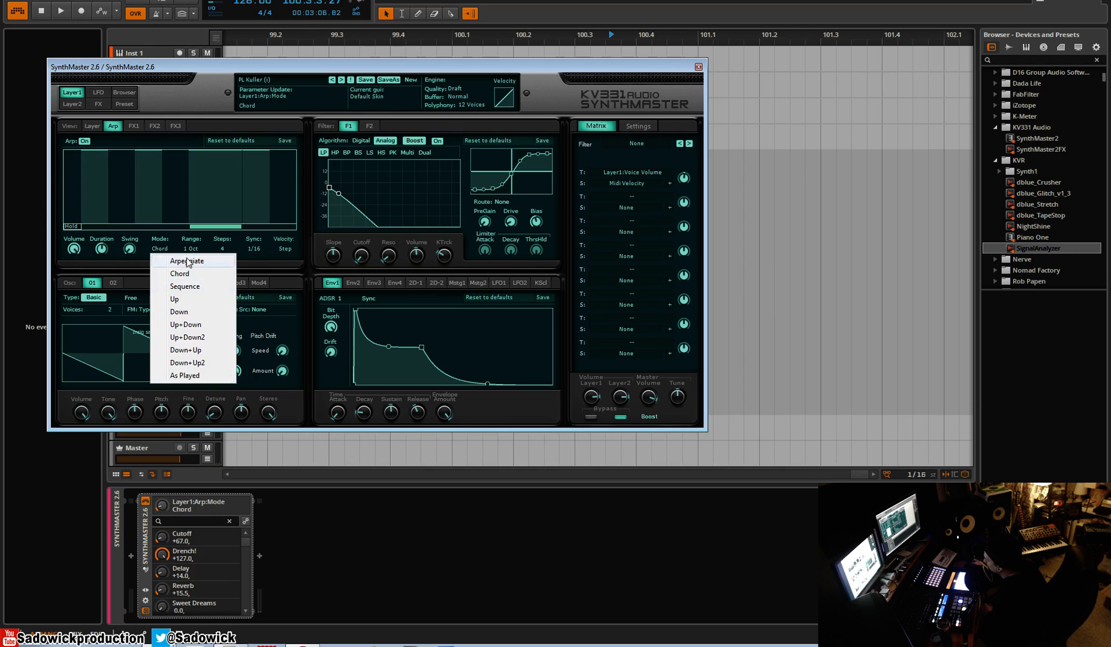
pyautogui.click(192, 248)
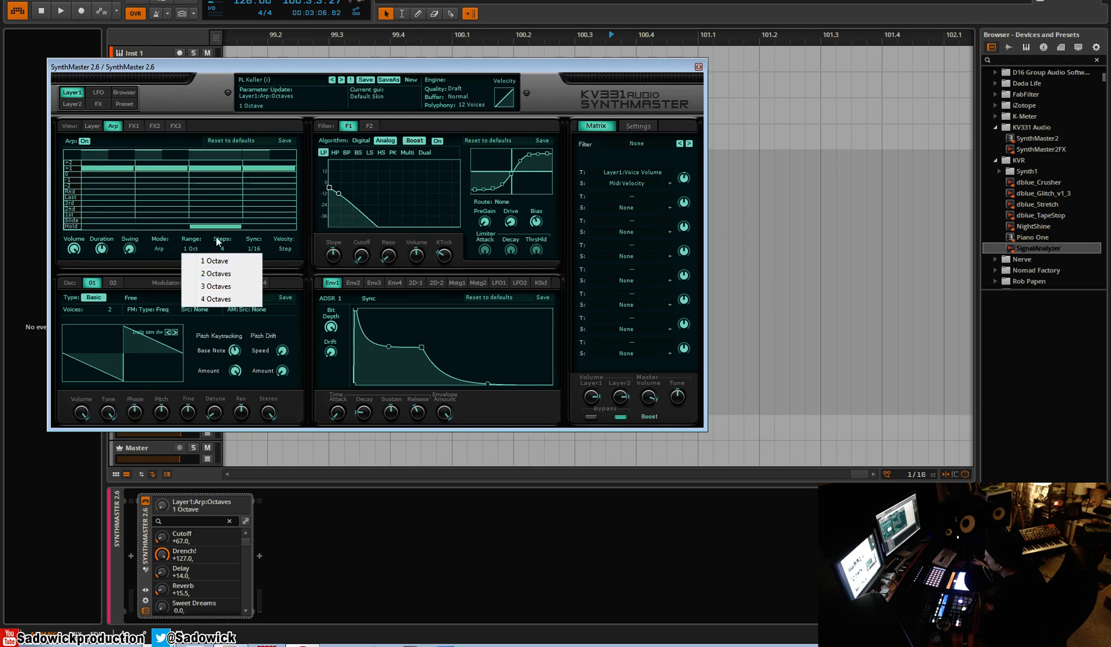
pyautogui.click(215, 273)
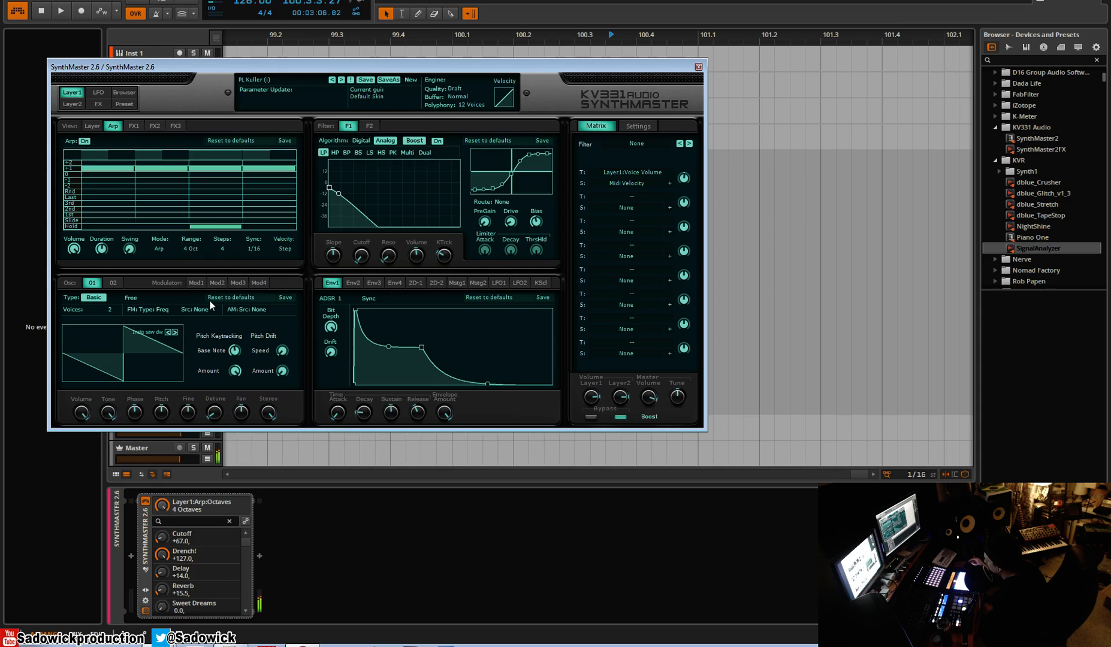
pyautogui.click(190, 248)
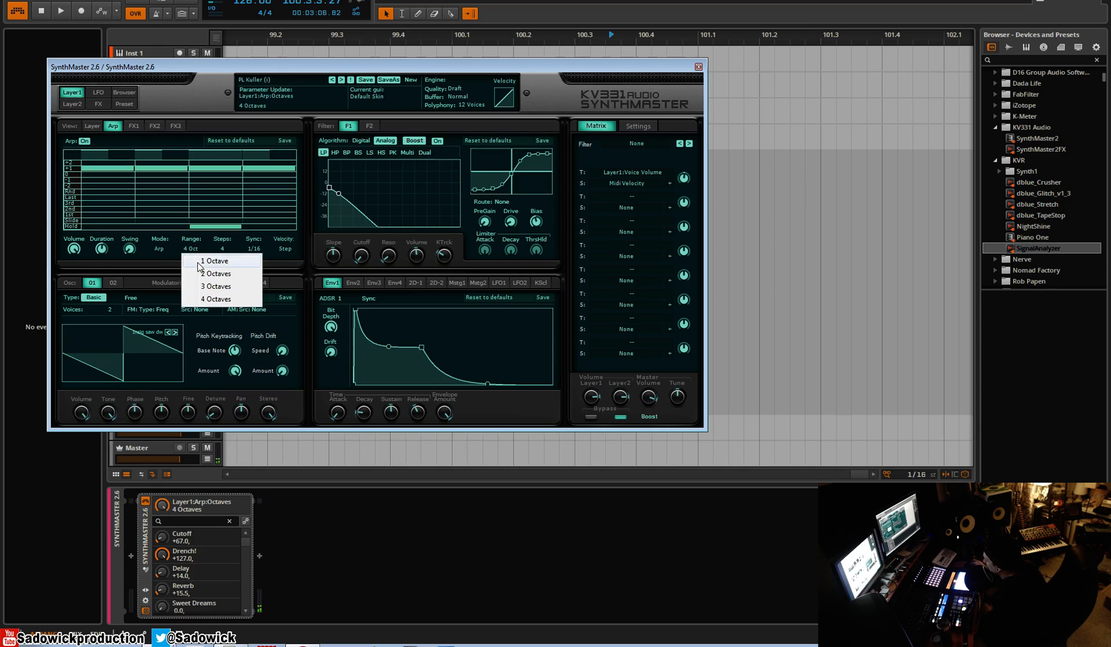
pyautogui.click(216, 260)
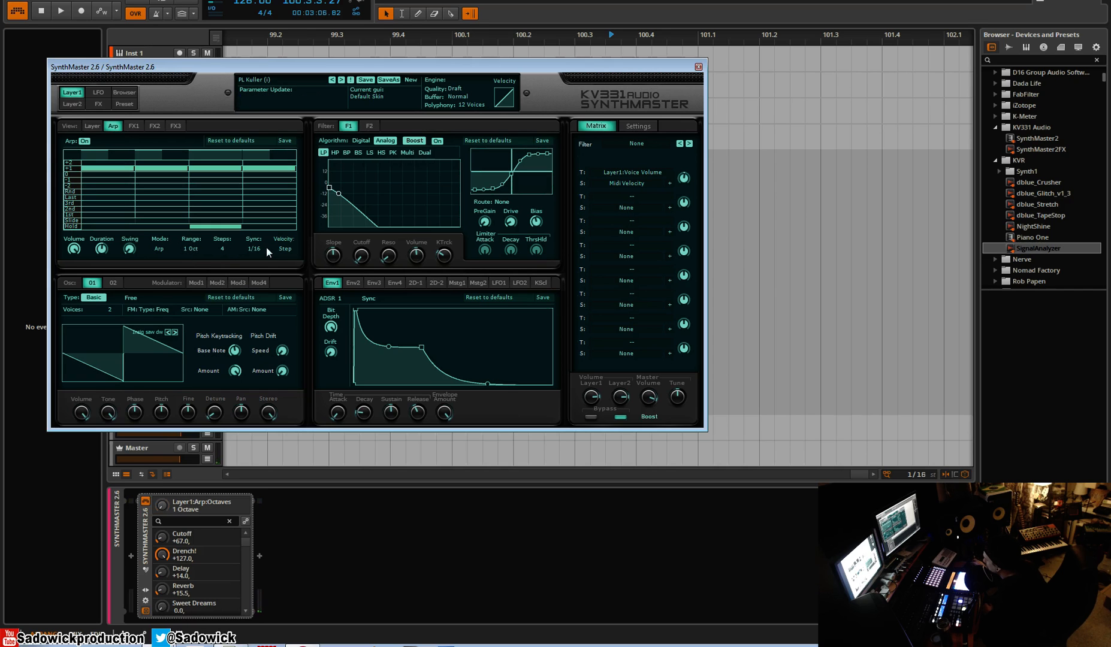
# Try the 1/16 triplet sync rate, then leave sync at 1/4 triplet
pyautogui.click(253, 249)
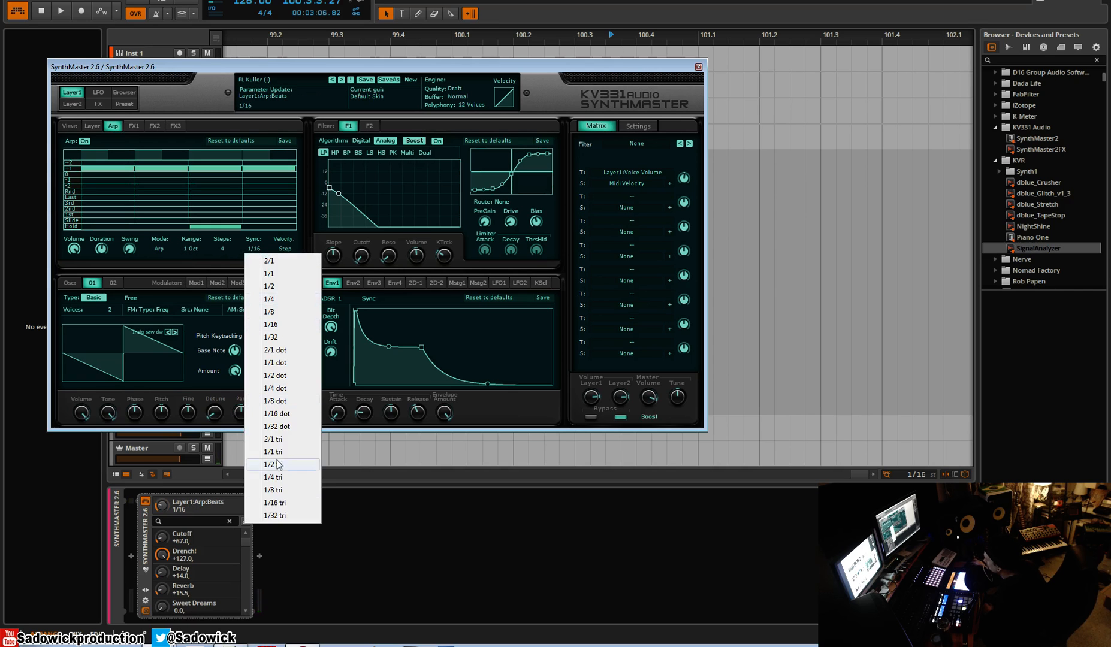
pyautogui.moveTo(281, 439)
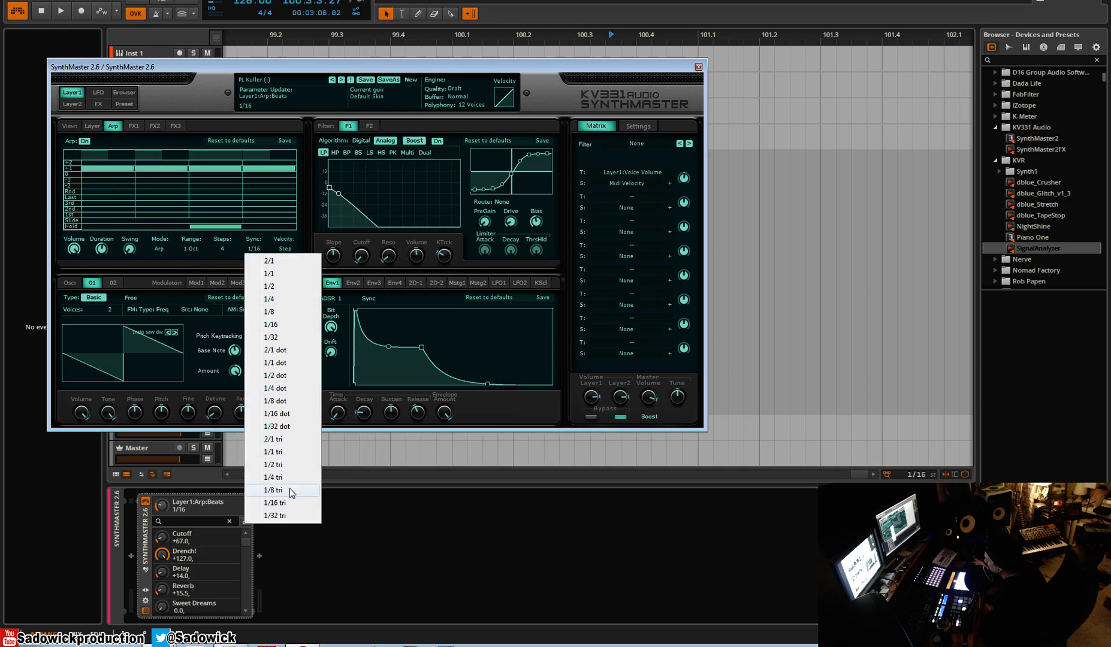
pyautogui.click(275, 502)
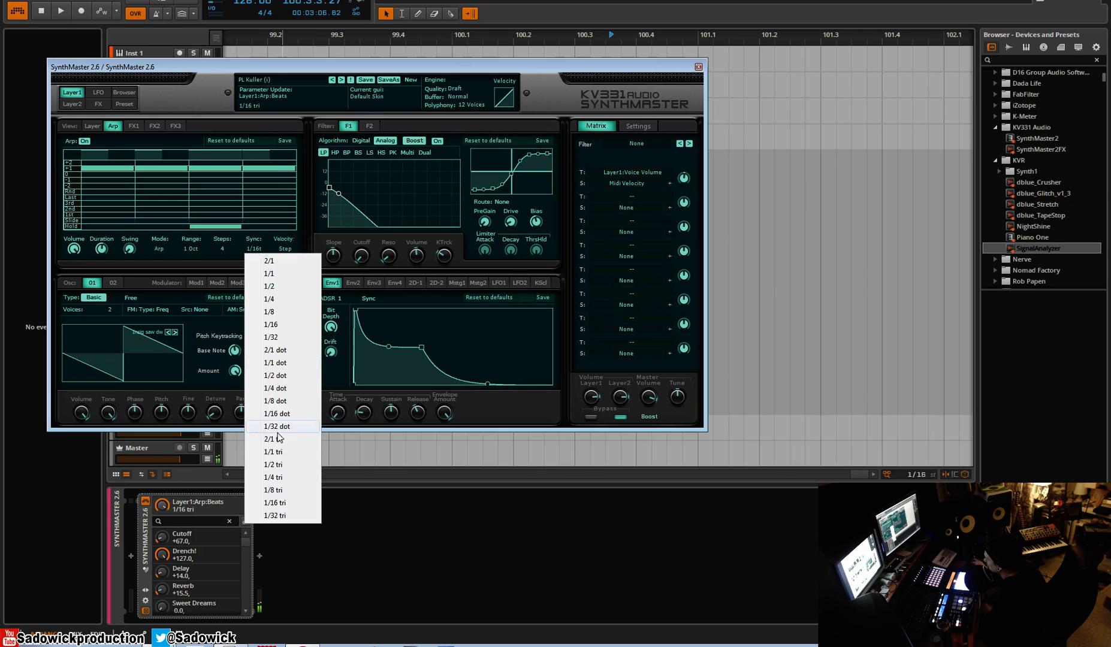
pyautogui.click(273, 477)
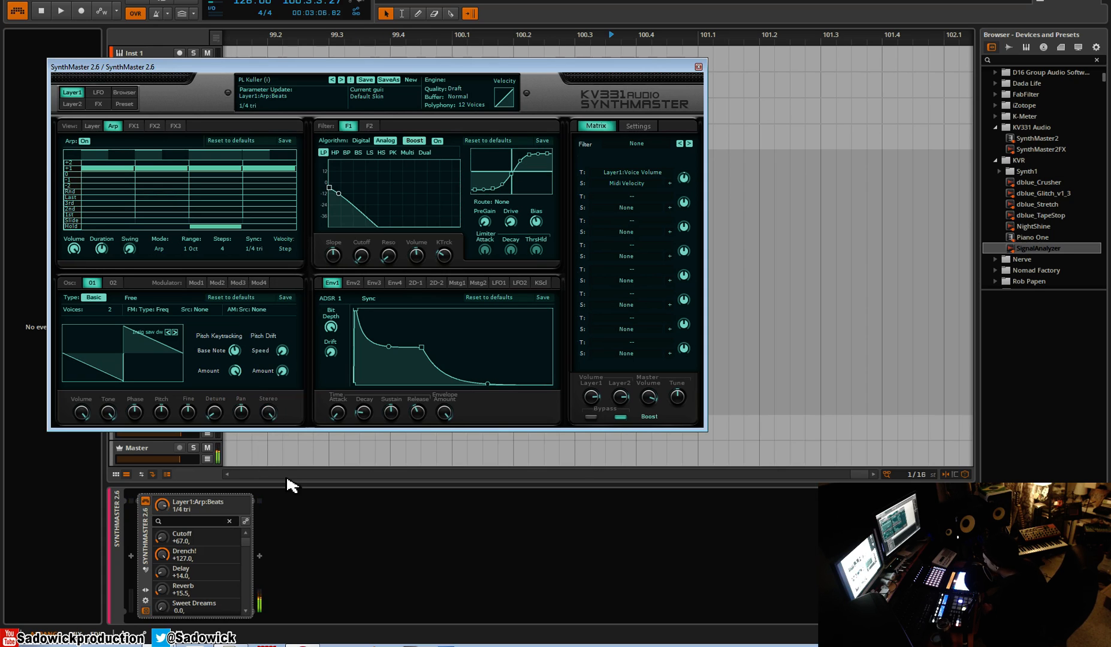
# Set sync back to 1/16, leaving velocity on Step and Arpeggiate mode unchanged
pyautogui.click(253, 250)
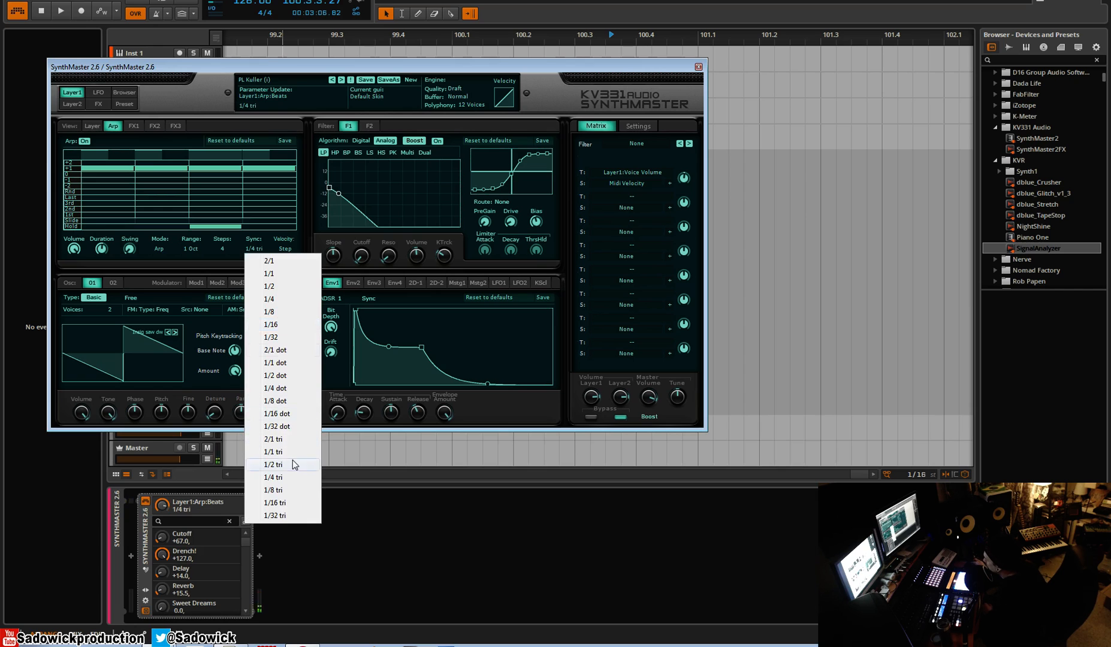
pyautogui.click(269, 324)
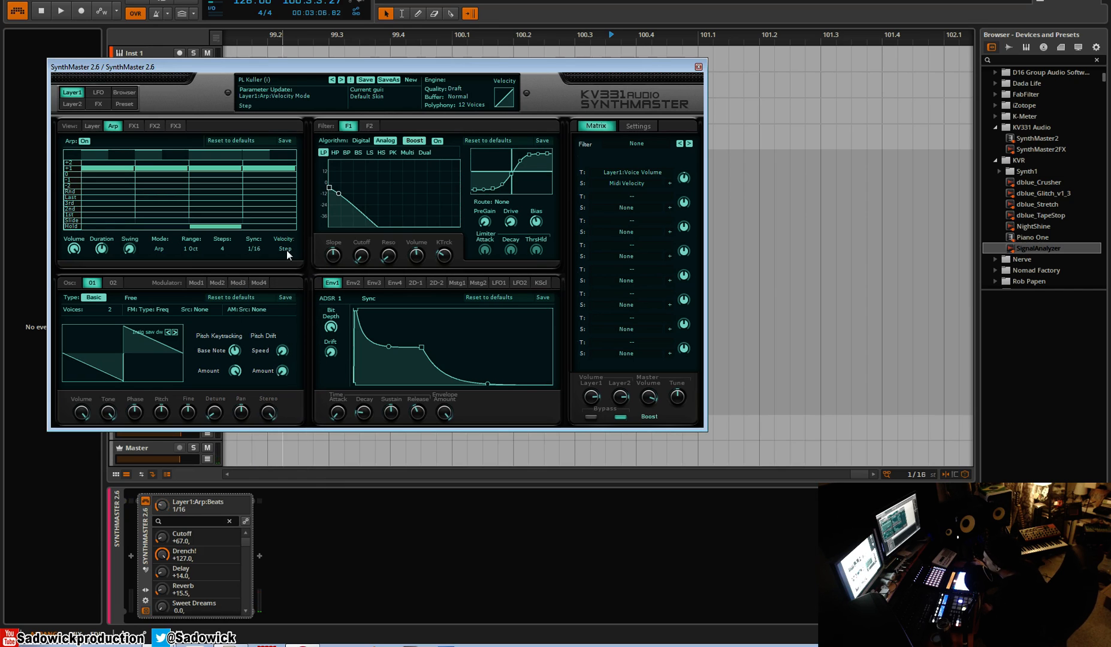
pyautogui.click(285, 249)
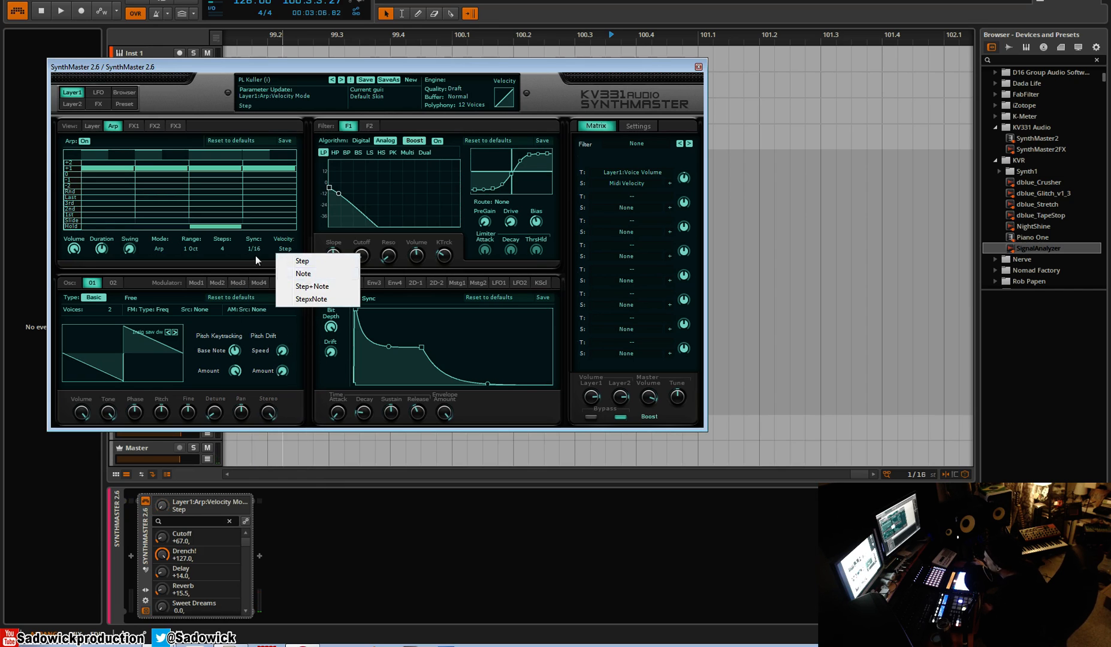
pyautogui.click(160, 248)
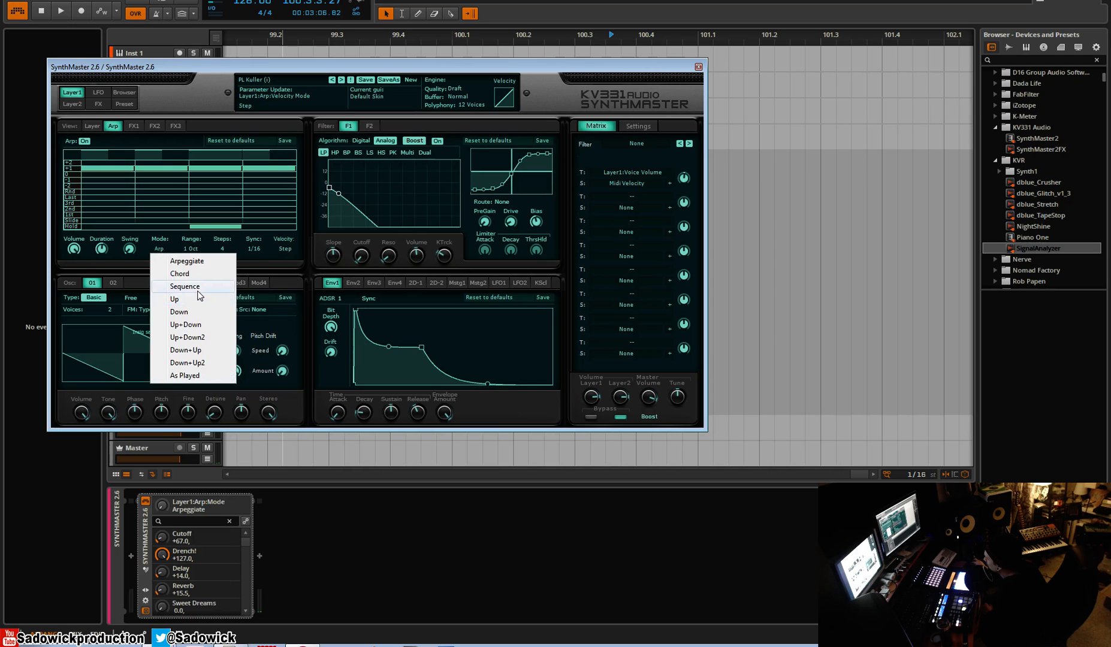
# Switch to Sequence mode, set step 3's note to 9 and nudge the swing
pyautogui.click(184, 287)
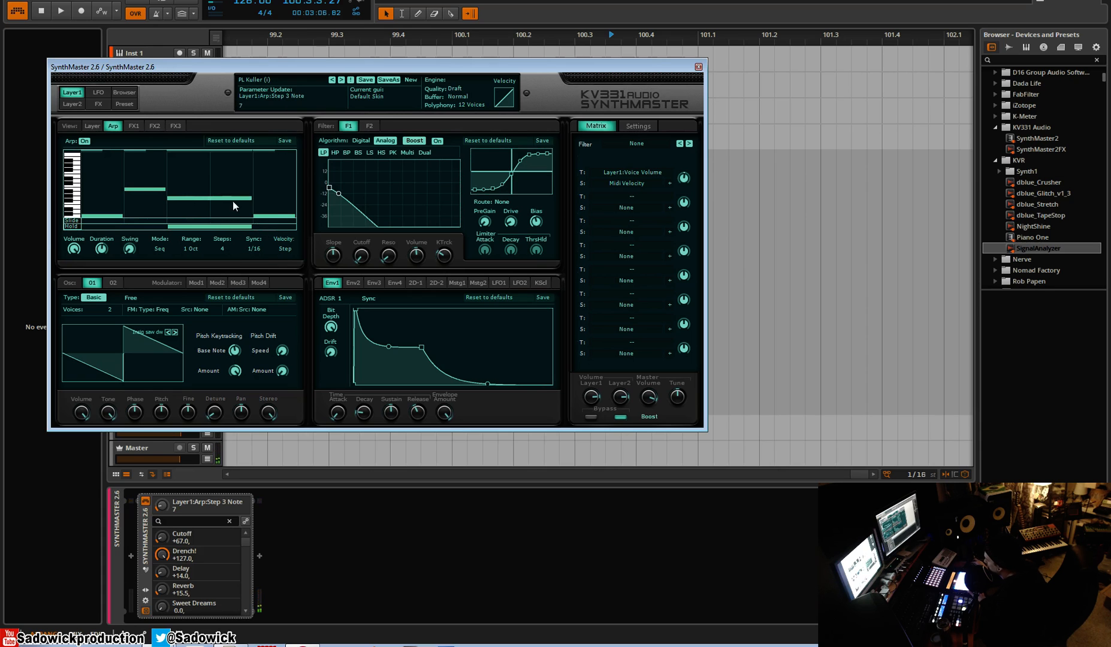
pyautogui.moveTo(234, 206); pyautogui.dragTo(174, 187)
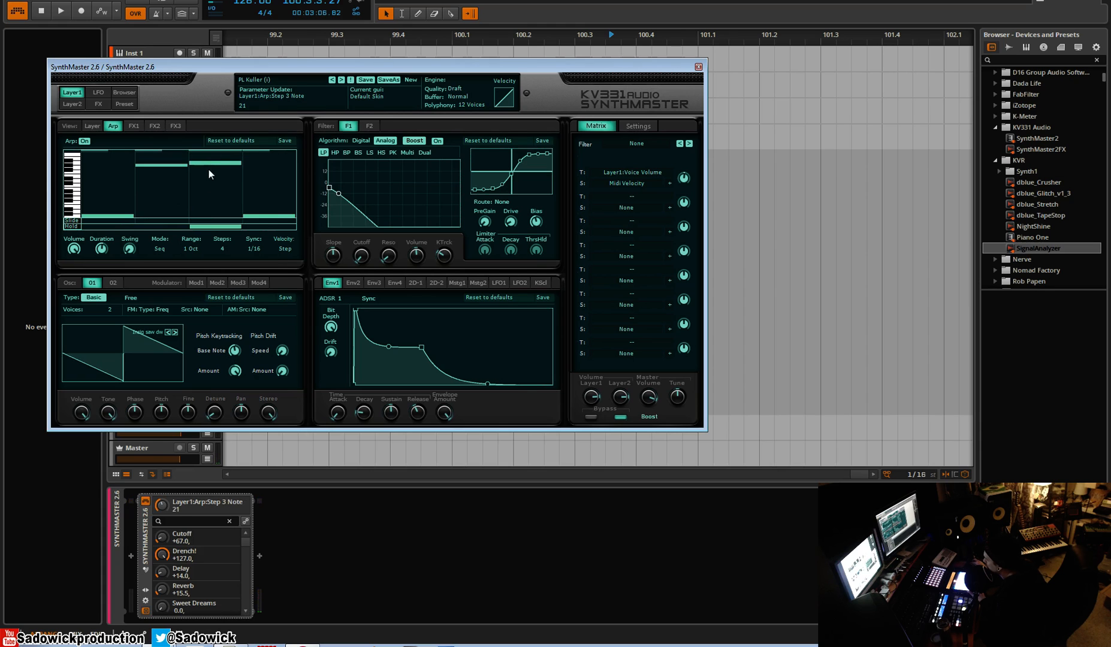
pyautogui.moveTo(212, 170); pyautogui.dragTo(212, 160)
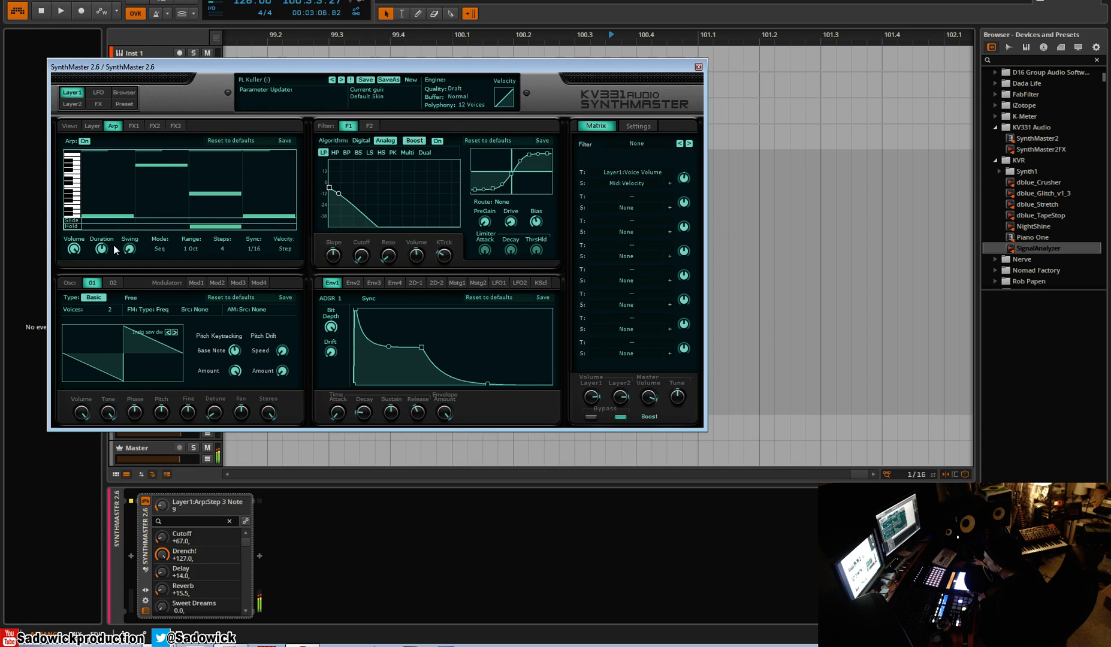
pyautogui.moveTo(129, 248); pyautogui.dragTo(130, 234)
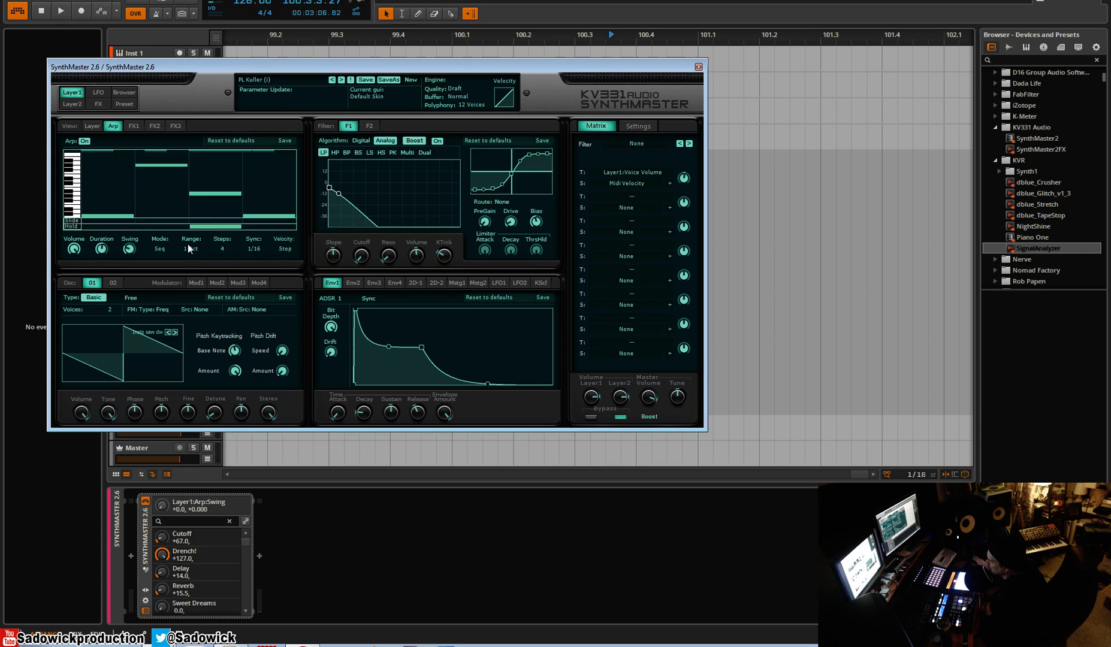
# Raise the step count, draw step notes, and set the sequence to 8 steps
pyautogui.click(223, 248)
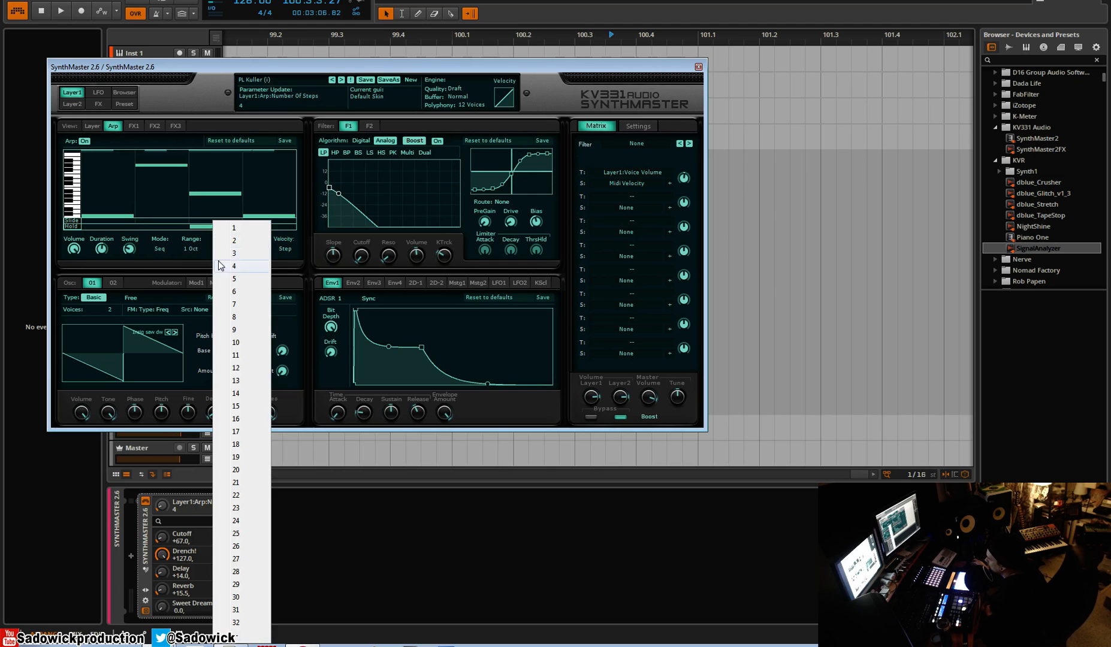
pyautogui.moveTo(248, 293)
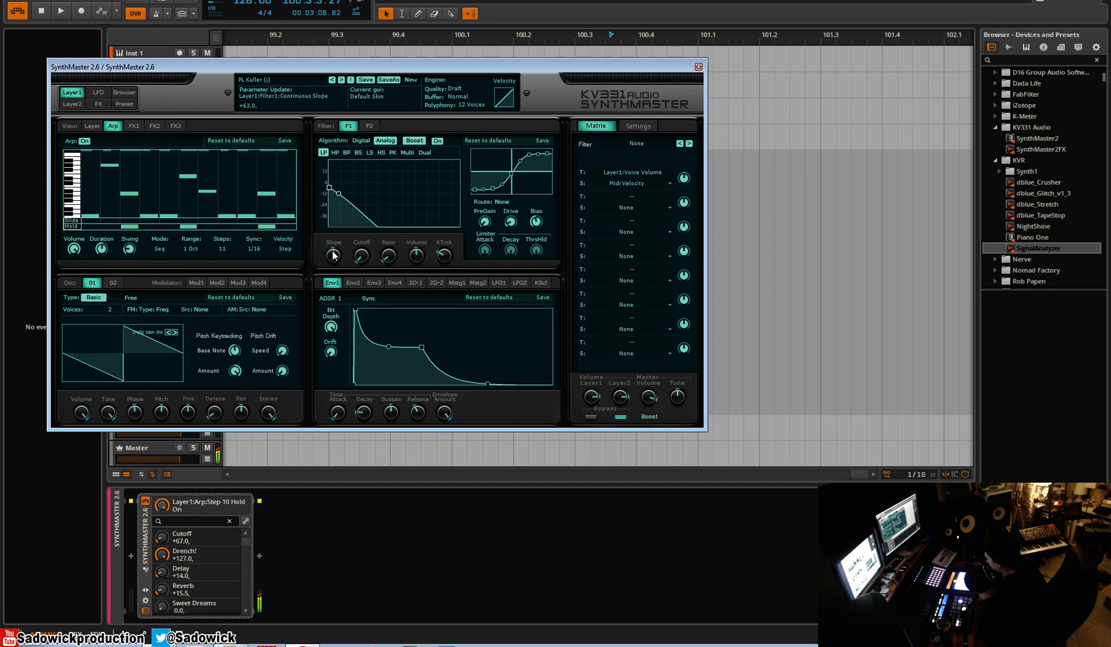
pyautogui.click(192, 209)
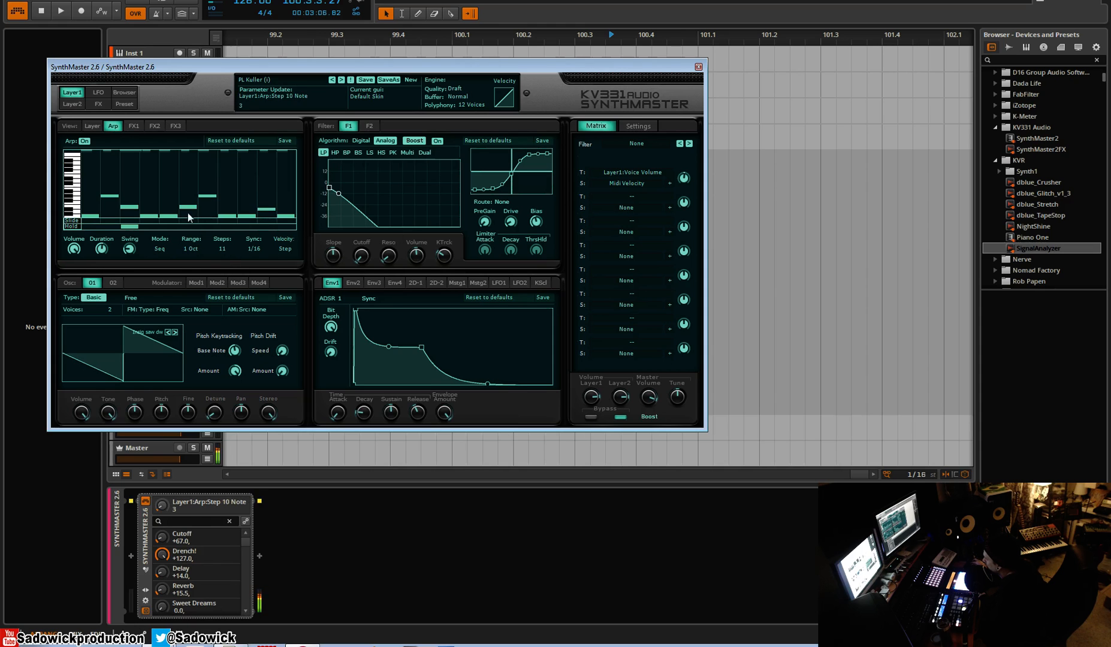
pyautogui.click(189, 245)
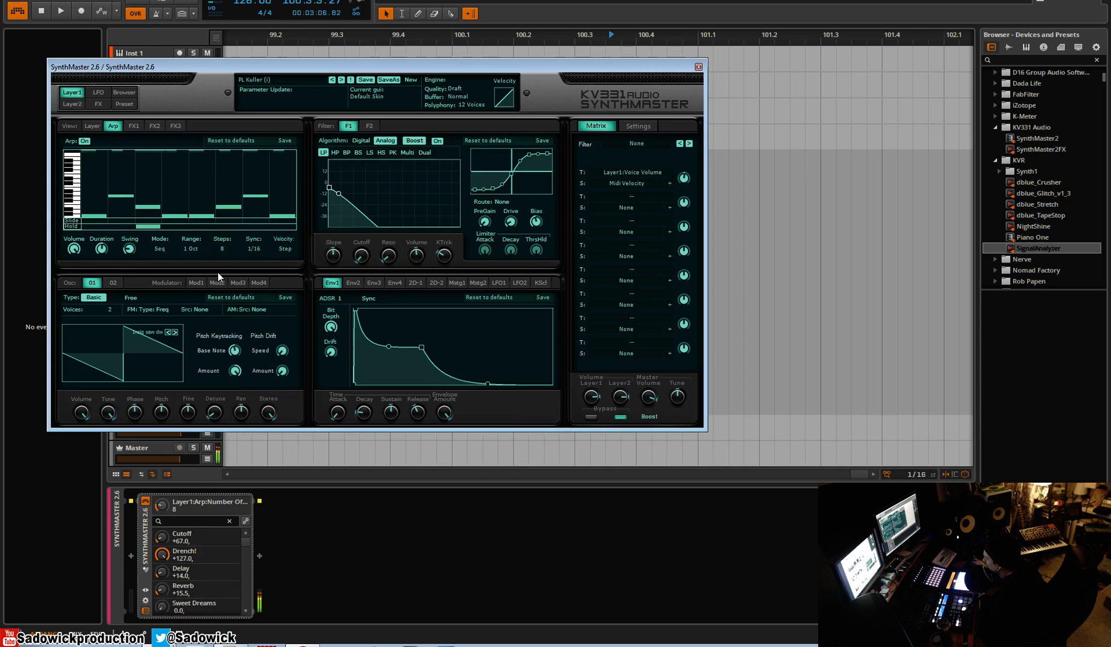
# Raise arpeggio note duration to about 66 and lower Filter 1 cutoff
pyautogui.moveTo(101, 248); pyautogui.dragTo(103, 240)
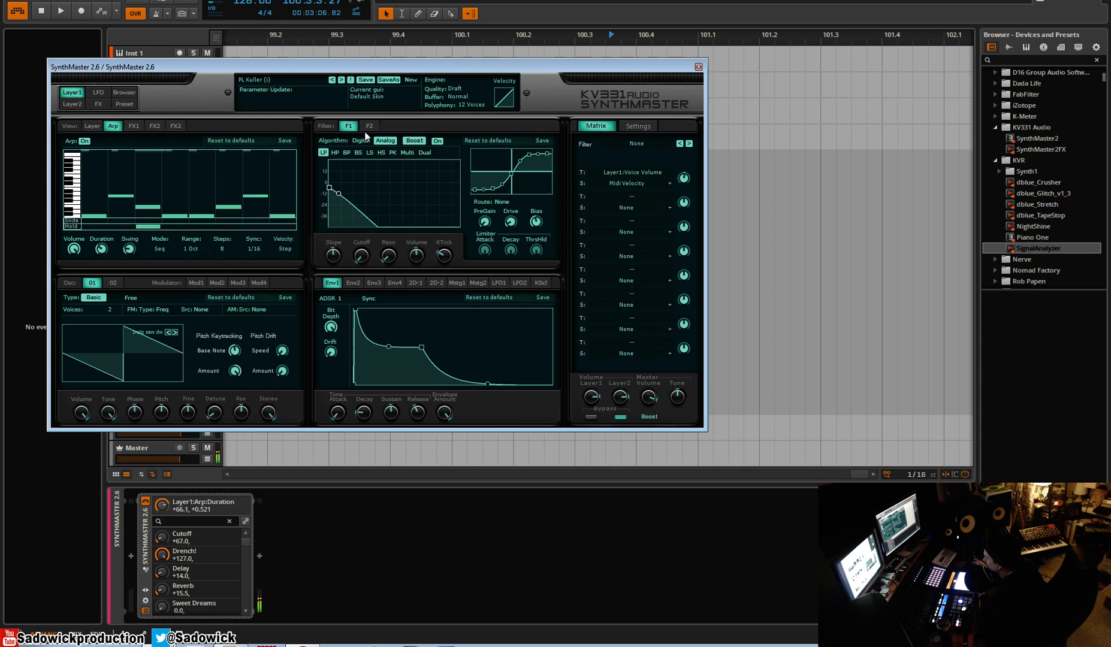
pyautogui.click(368, 126)
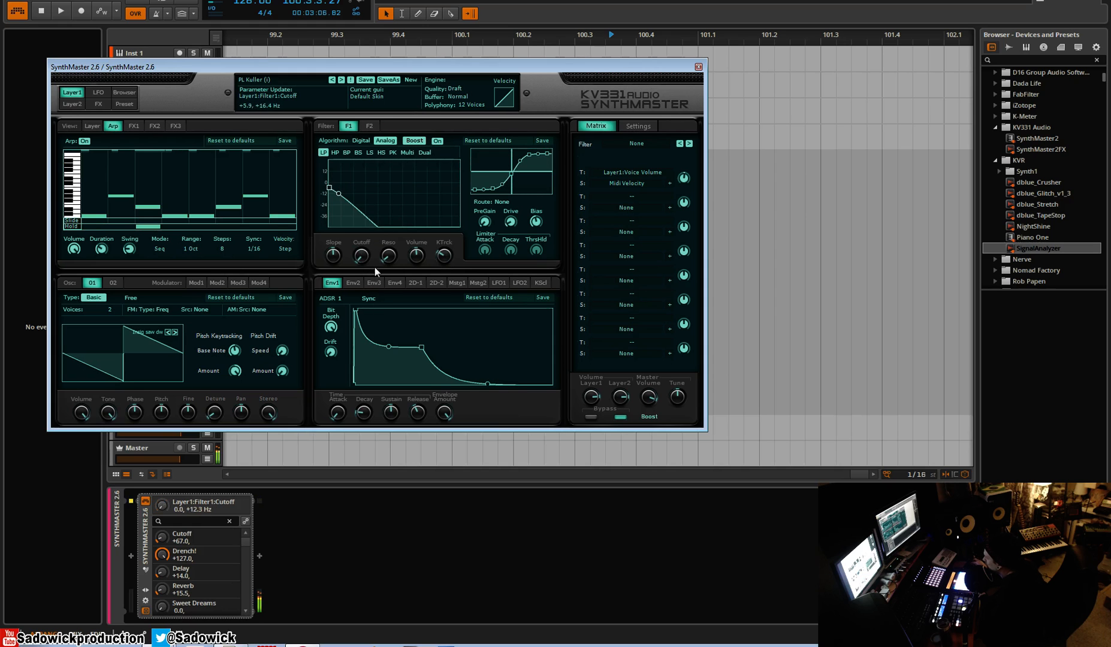
pyautogui.moveTo(361, 256); pyautogui.dragTo(360, 259)
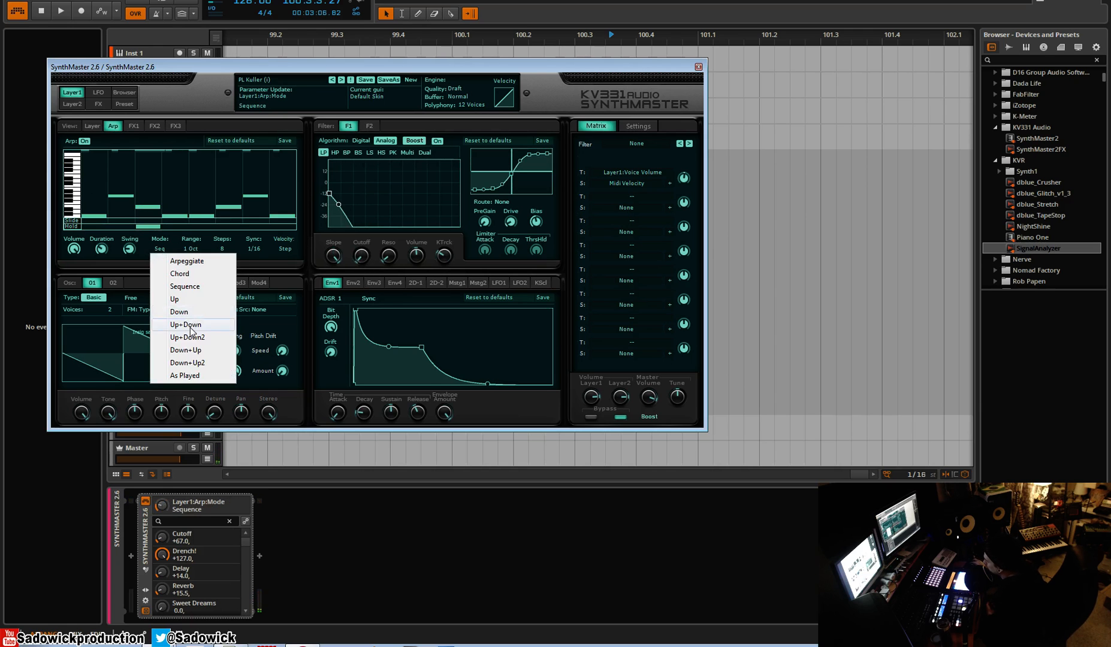
# Try Up+Down arpeggiator mode, then set the mode to As Played
pyautogui.click(184, 323)
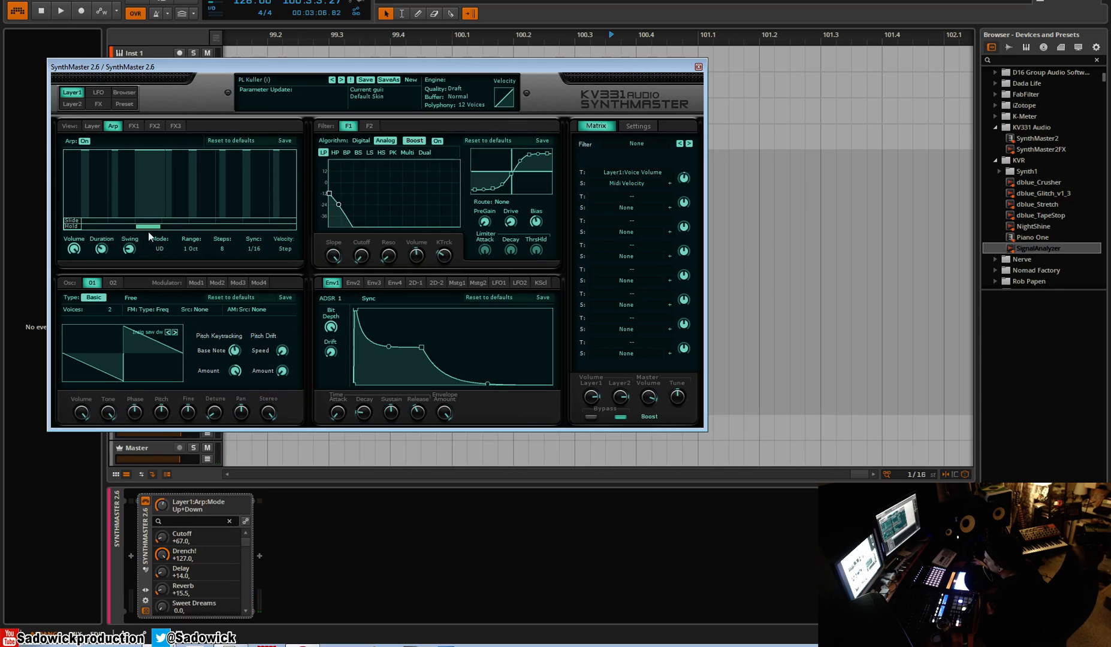
pyautogui.moveTo(148, 262)
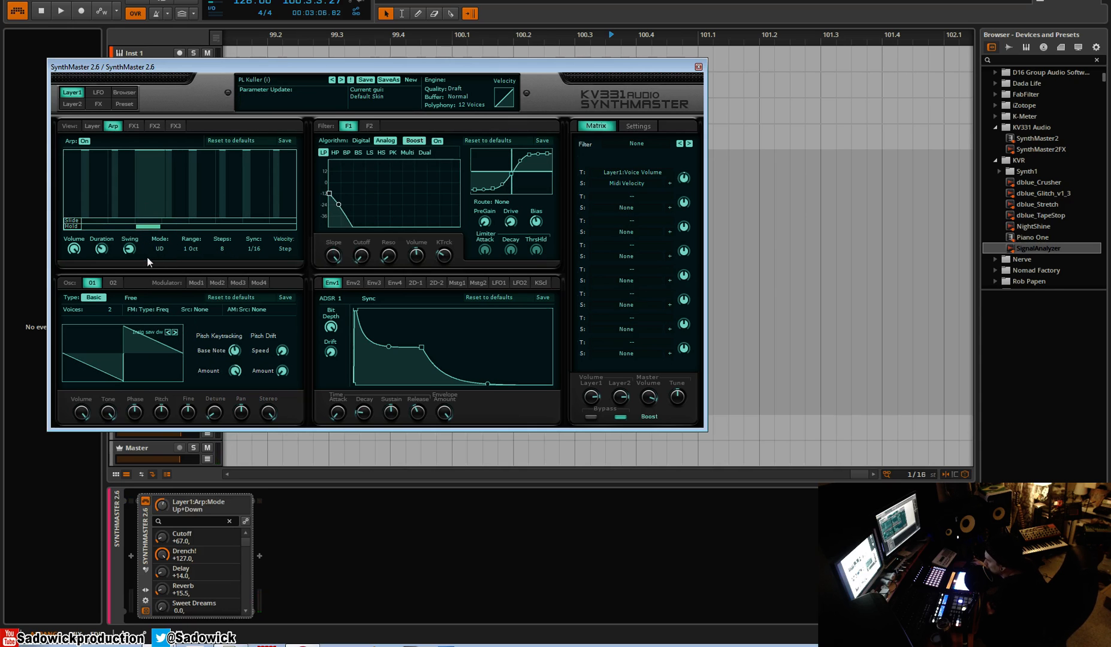
pyautogui.click(159, 244)
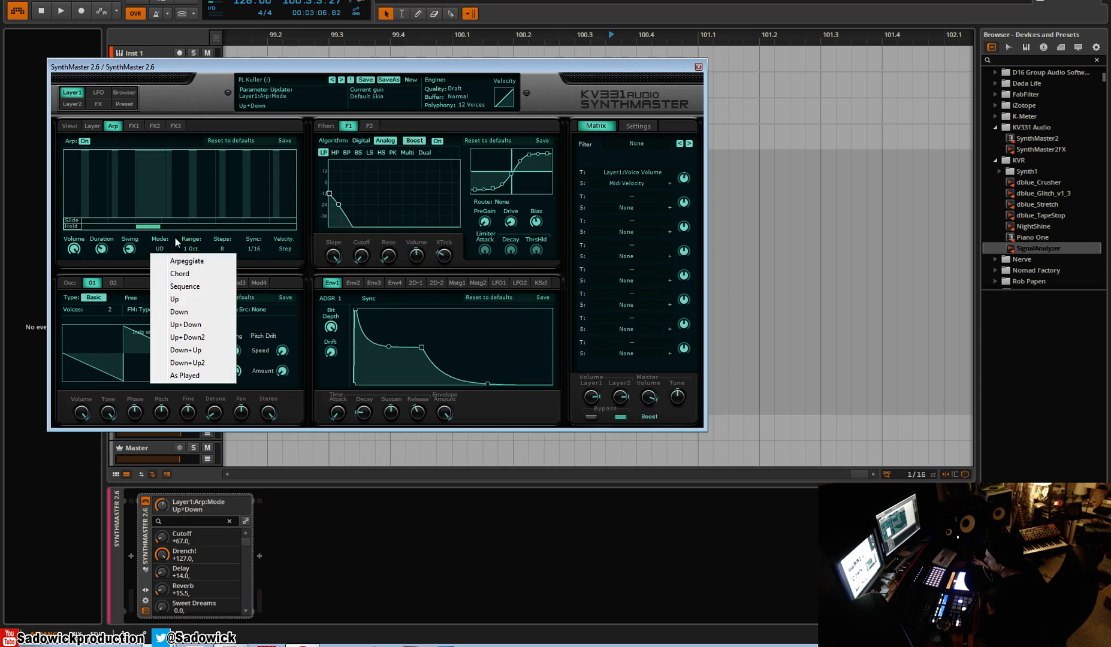
pyautogui.moveTo(185, 261)
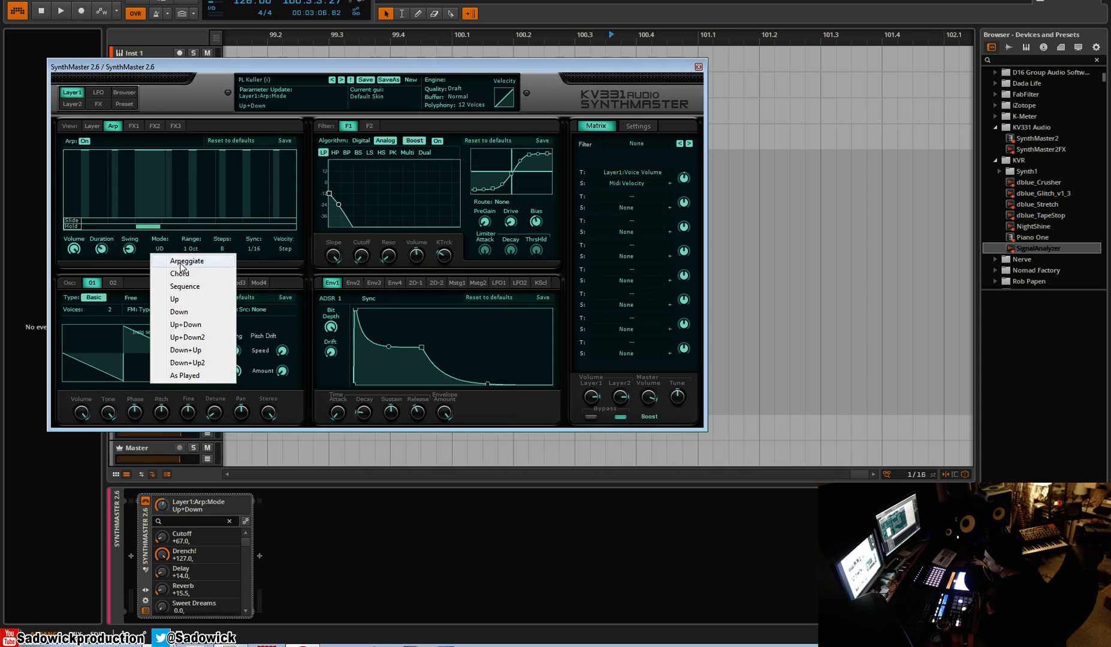
pyautogui.click(184, 375)
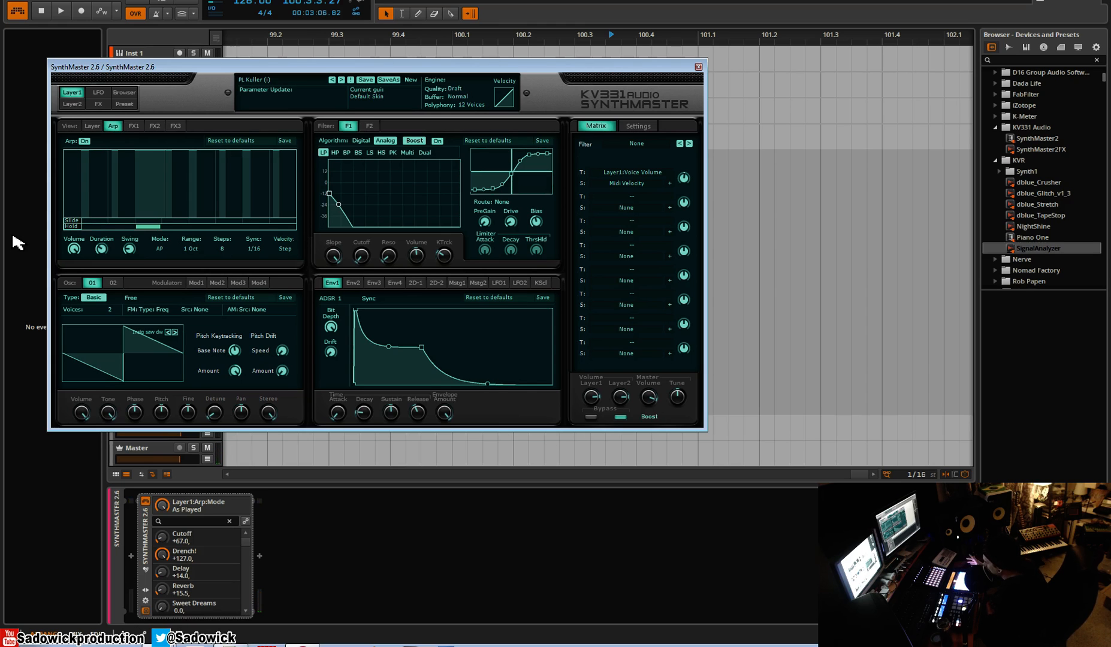
pyautogui.moveTo(81, 168)
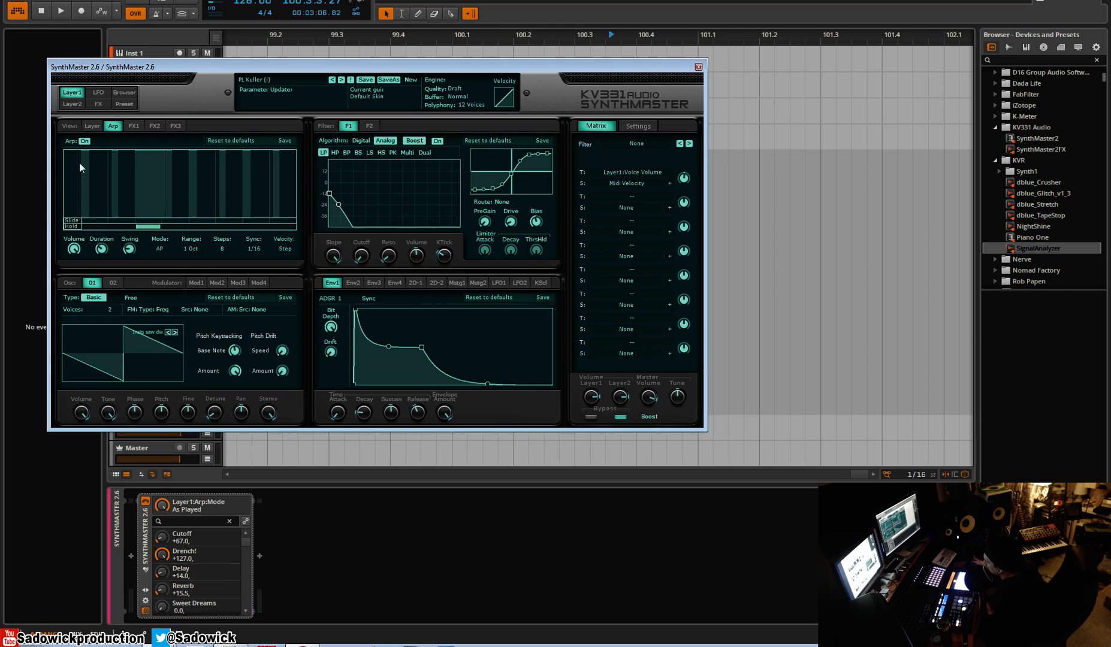
pyautogui.moveTo(123, 253)
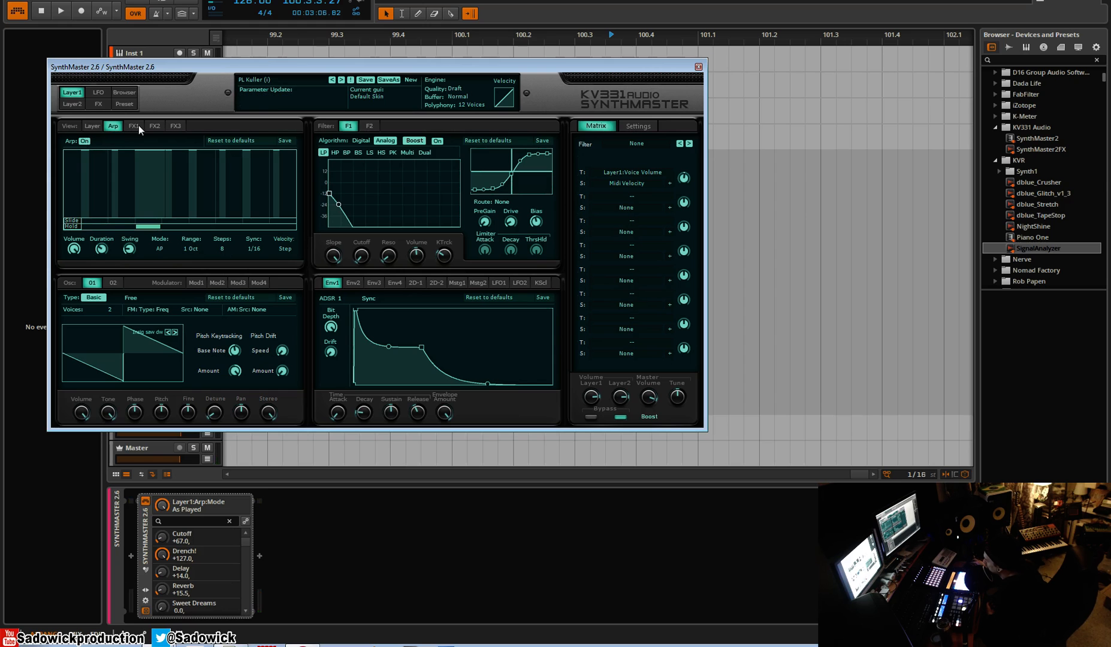
# Set the arpeggiator pattern length to 6 steps and switch the Mode back to Sequence
pyautogui.click(72, 103)
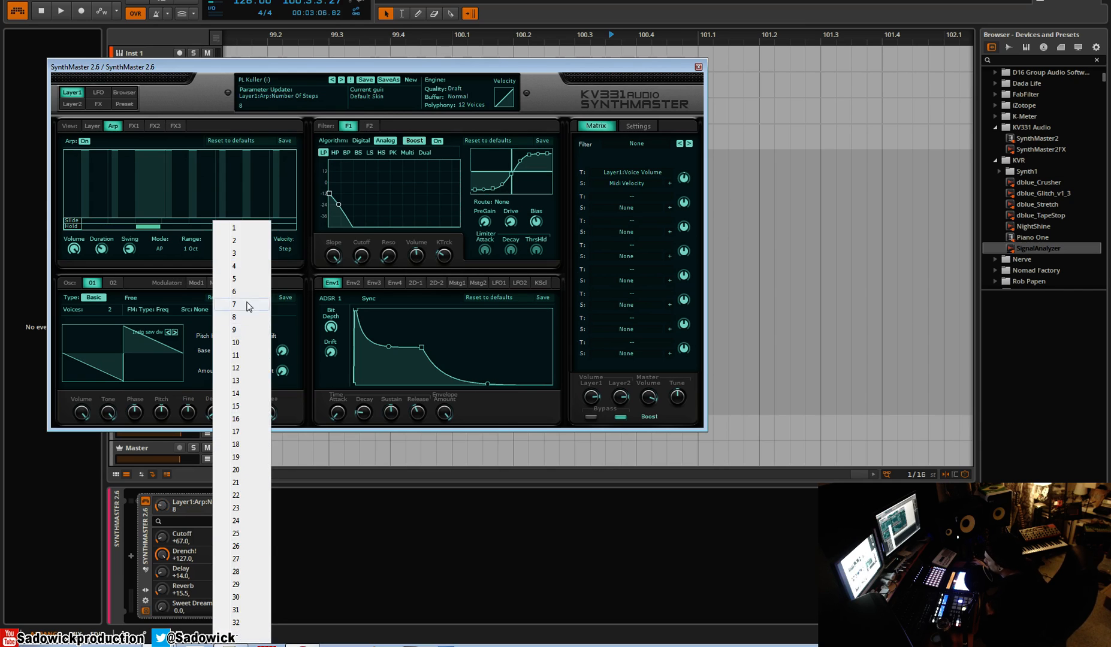
pyautogui.moveTo(243, 291)
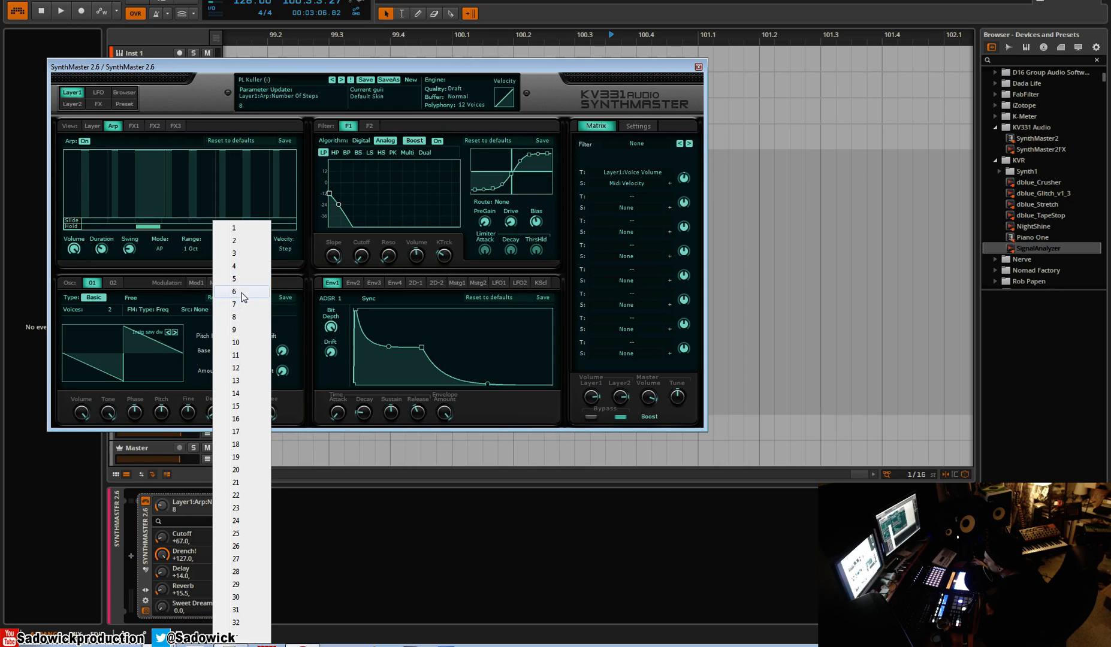
pyautogui.click(233, 289)
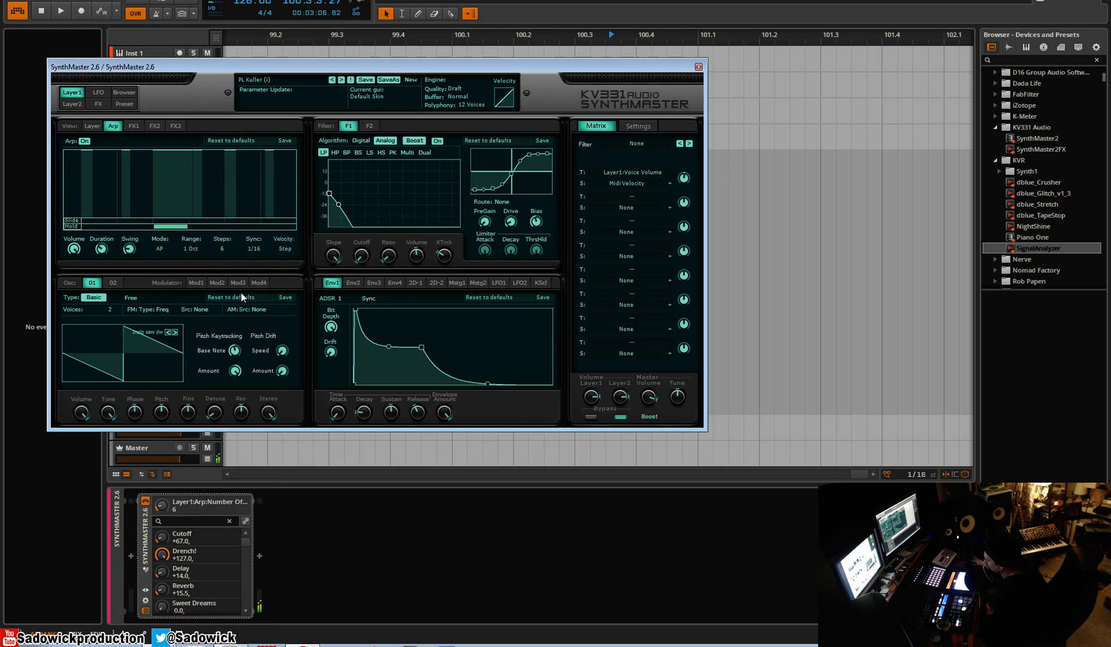
pyautogui.click(159, 249)
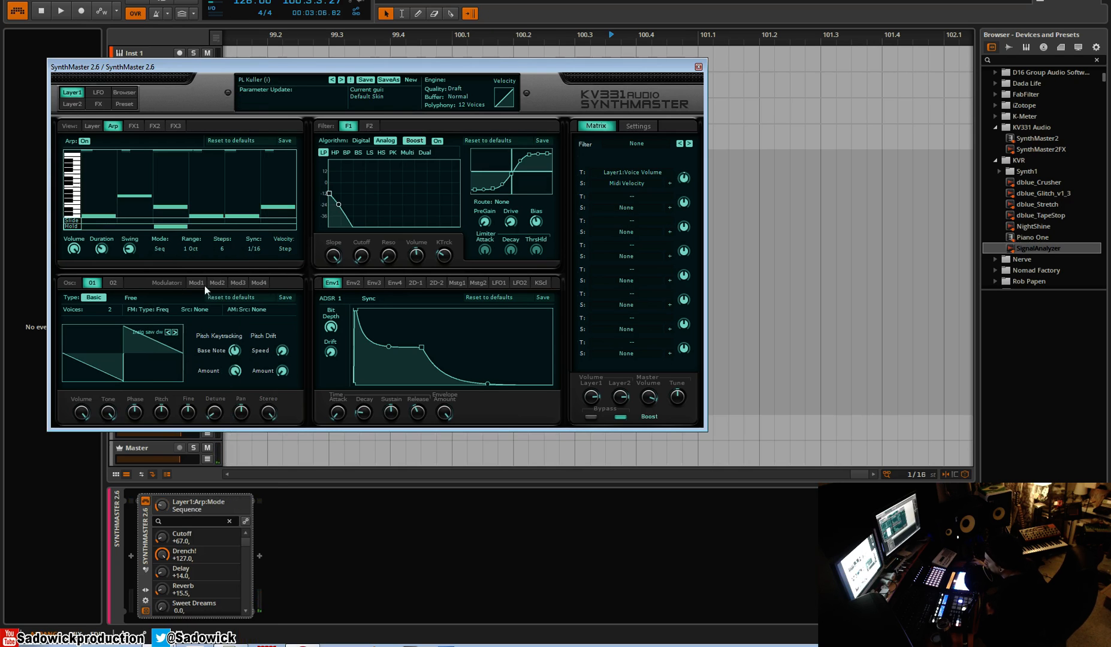